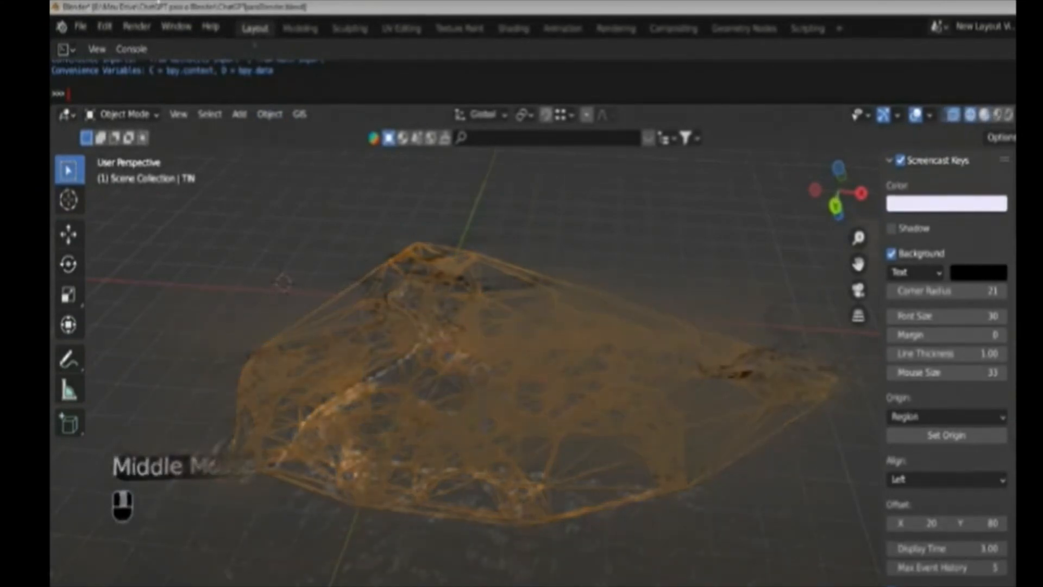
- Launch BimCimBuilder from the plugins menu and generate a clone layer of the buildings
{"action": "scroll", "scroll_direction": "down", "scroll_amount": 3}
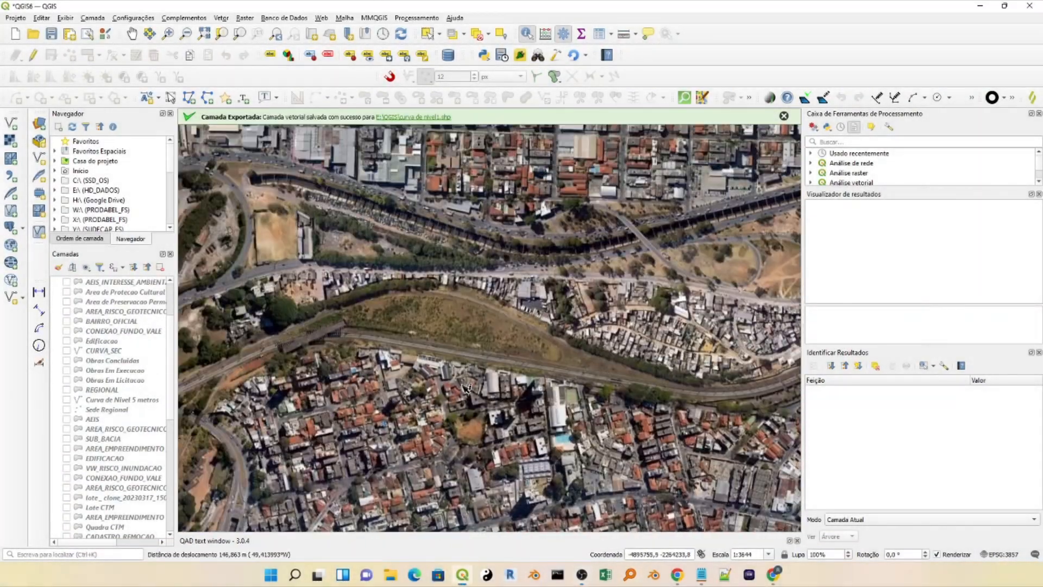
{"action": "left_click", "coordinate": [185, 19]}
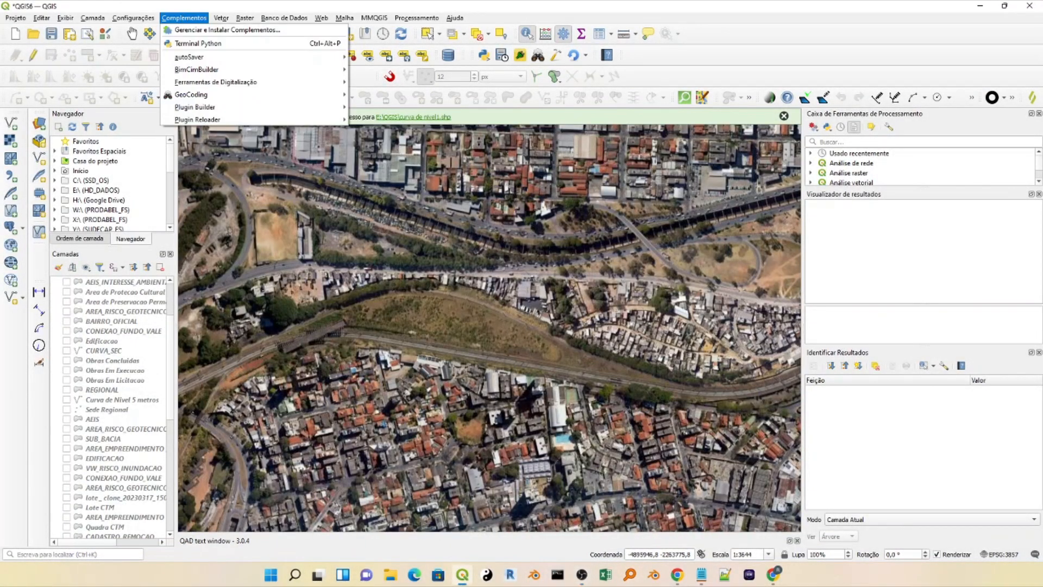
{"action": "mouse_move", "coordinate": [193, 57]}
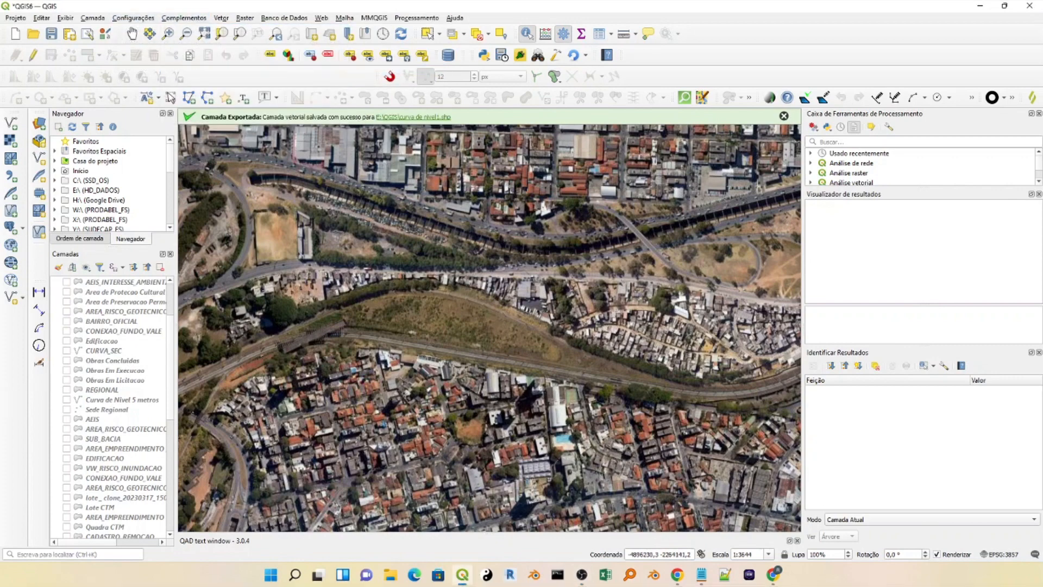
{"action": "left_click", "coordinate": [184, 18]}
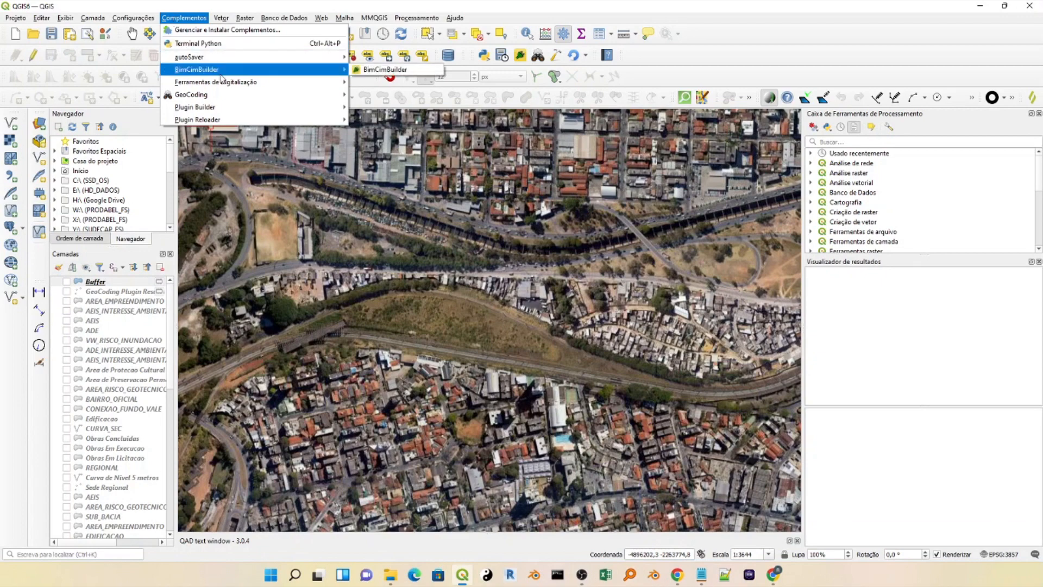
{"action": "left_click", "coordinate": [384, 70]}
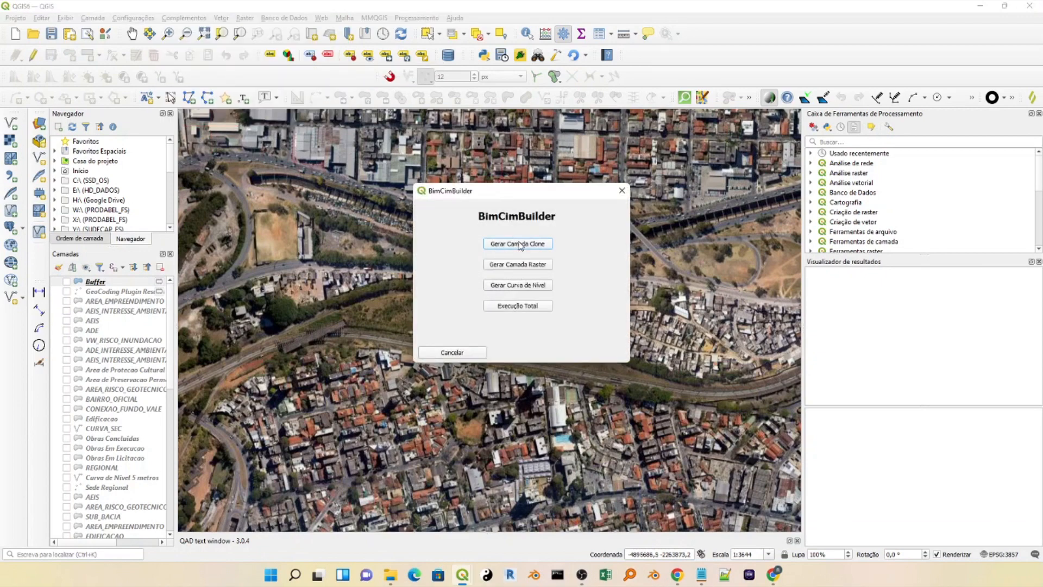
{"action": "left_click", "coordinate": [517, 244]}
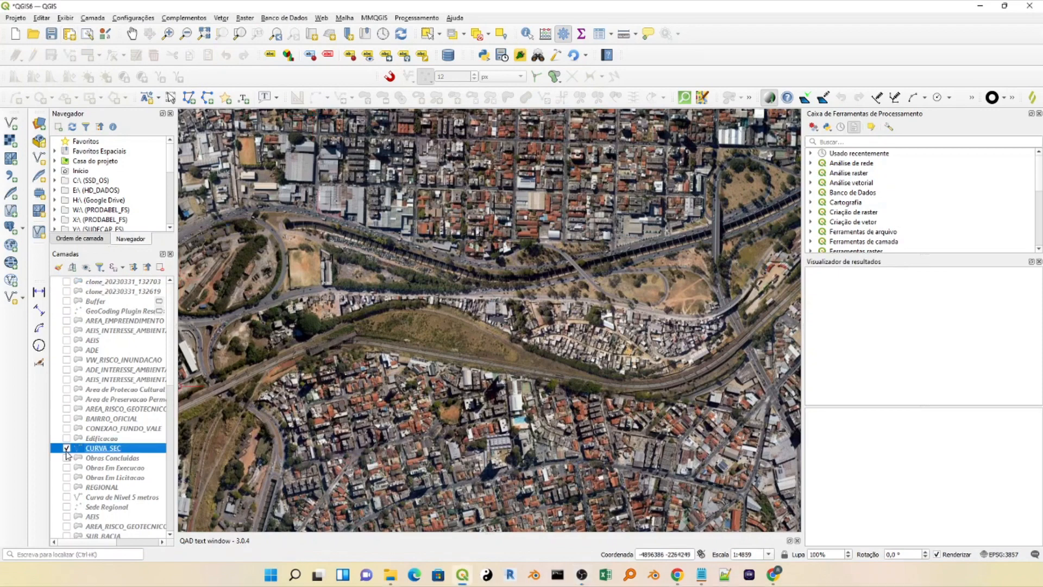
- Start Save Features As for CURVA_SEC, limiting the export to the map canvas extent
{"action": "right_click", "coordinate": [103, 448]}
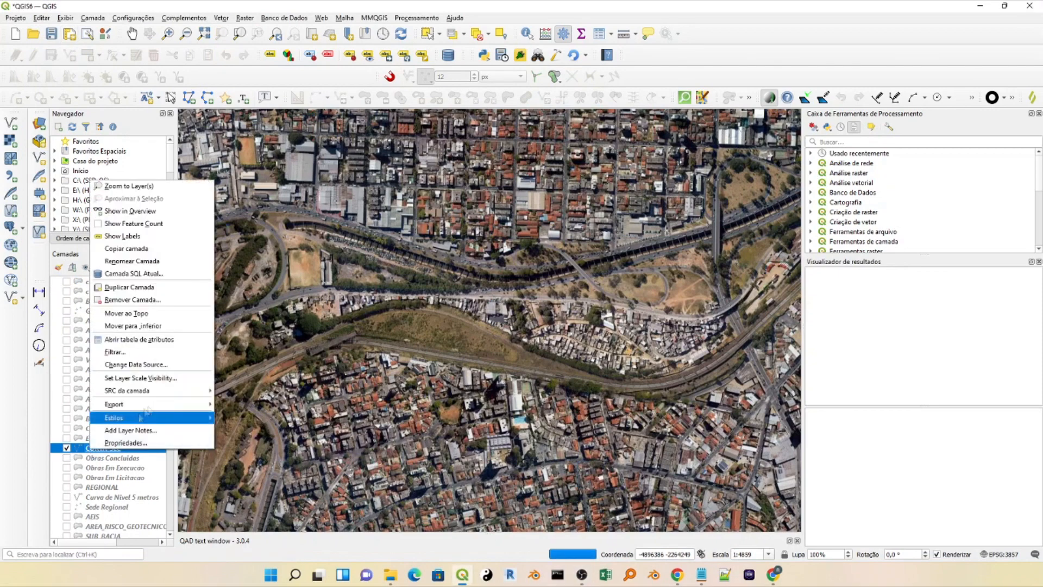
{"action": "left_click", "coordinate": [114, 404]}
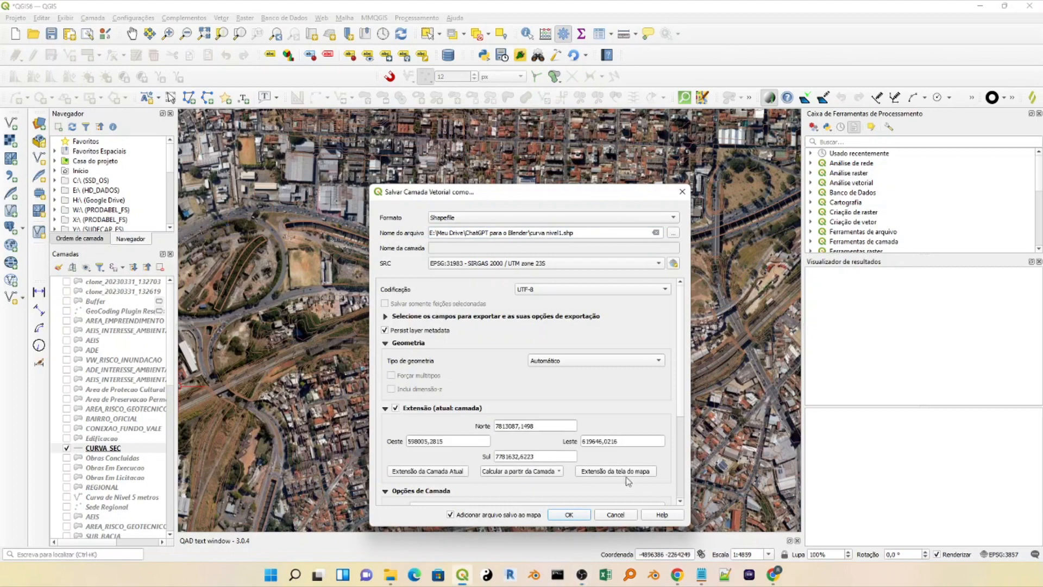
{"action": "left_click", "coordinate": [568, 514]}
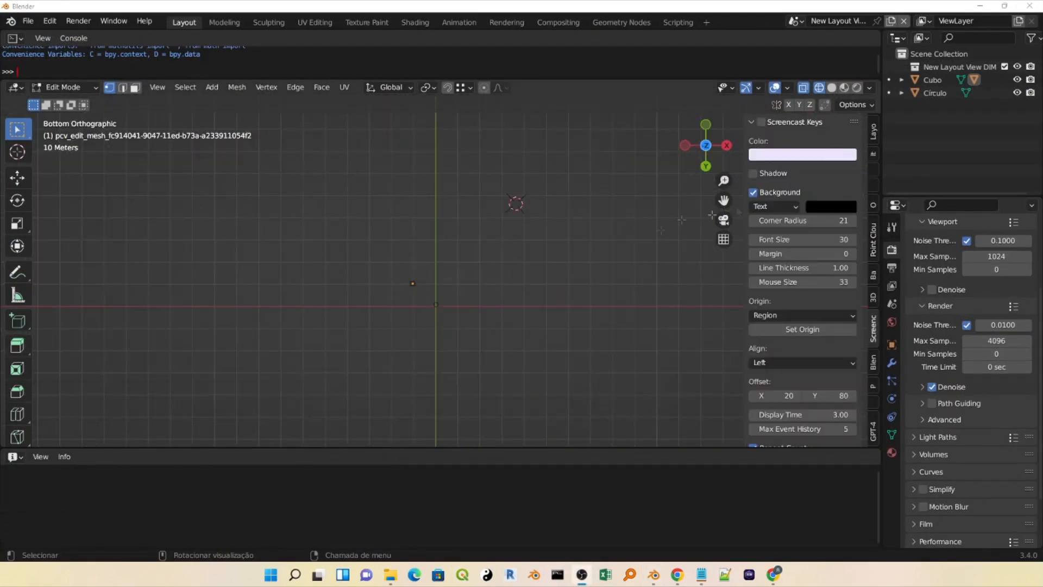
- Import the building footprint shapefile with MEDIA_MDT elevation and extrusion by the Altura field
{"action": "left_click", "coordinate": [761, 124]}
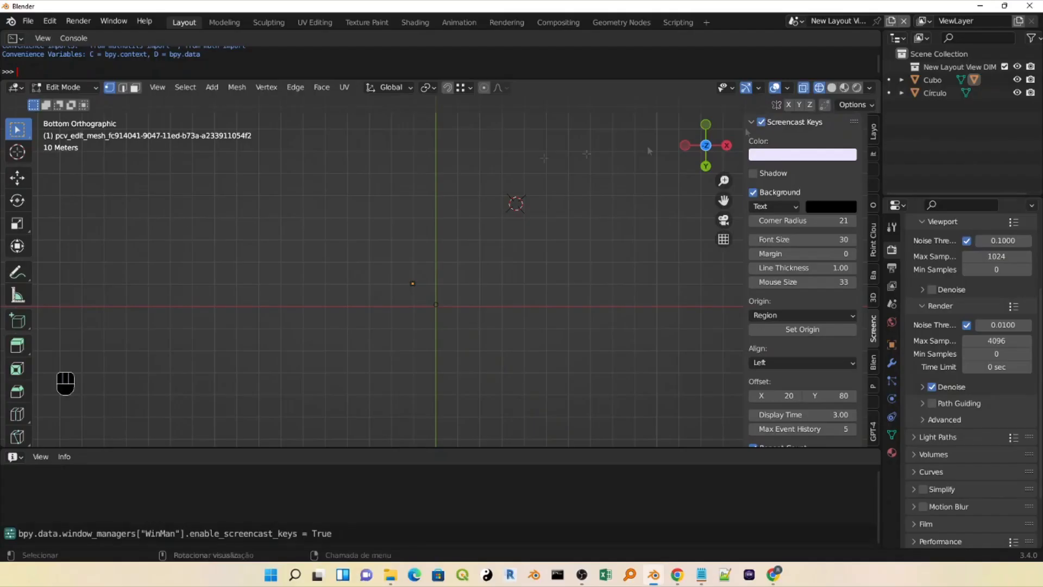
{"action": "key", "text": "Tab"}
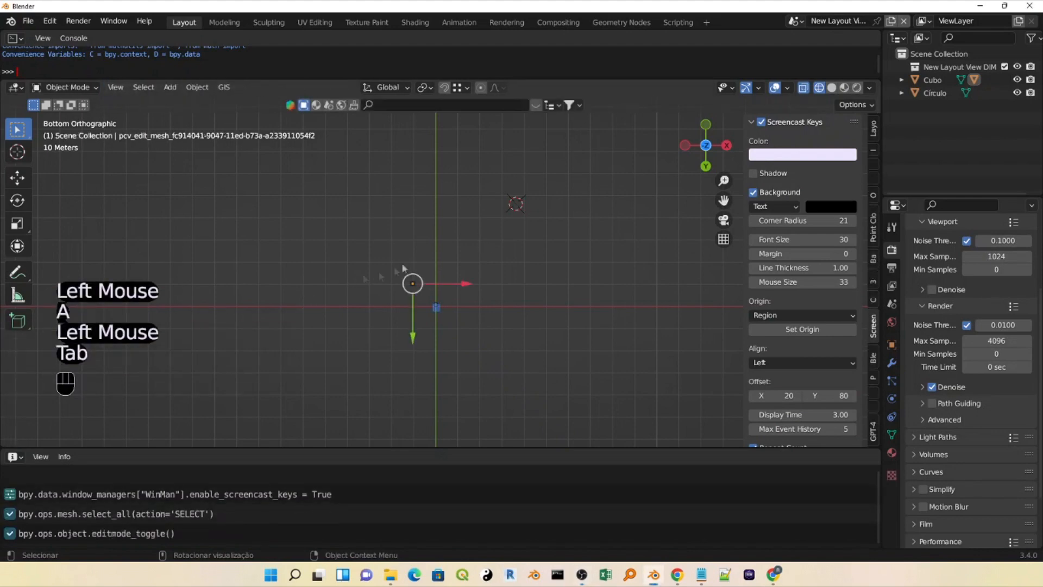
{"action": "left_click", "coordinate": [224, 87]}
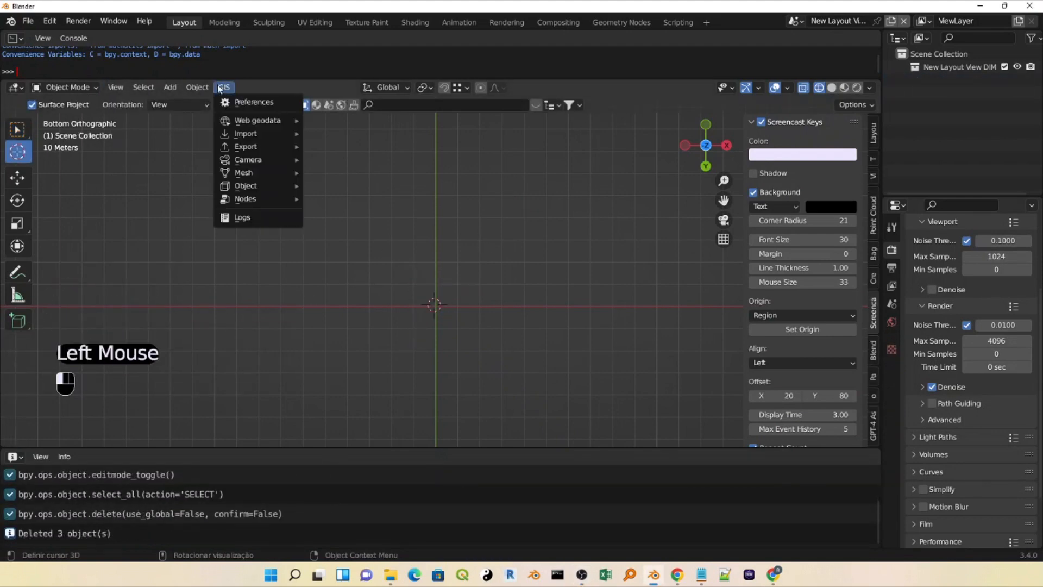
{"action": "left_click", "coordinate": [245, 135]}
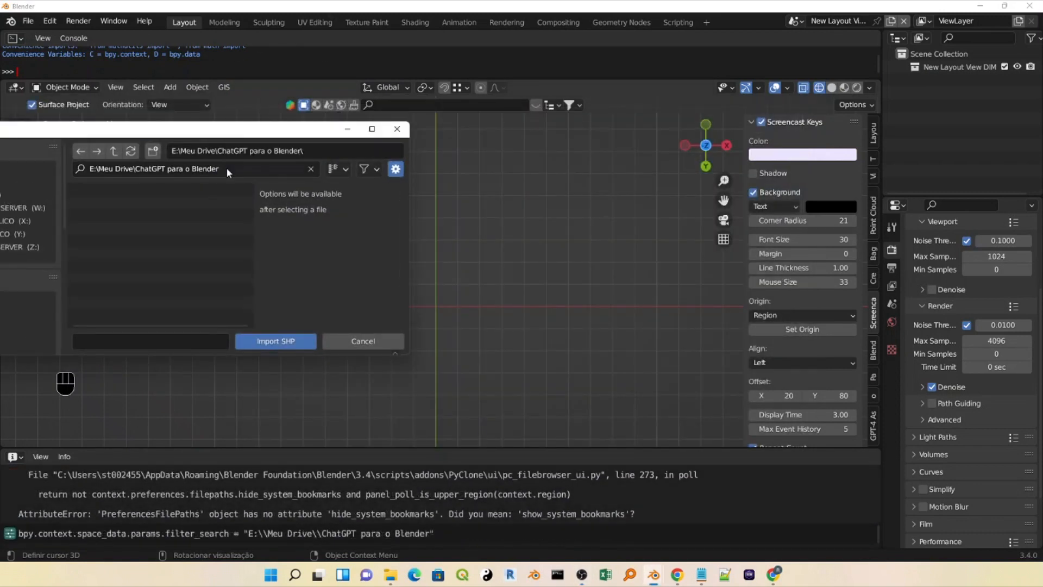
{"action": "left_click", "coordinate": [275, 340]}
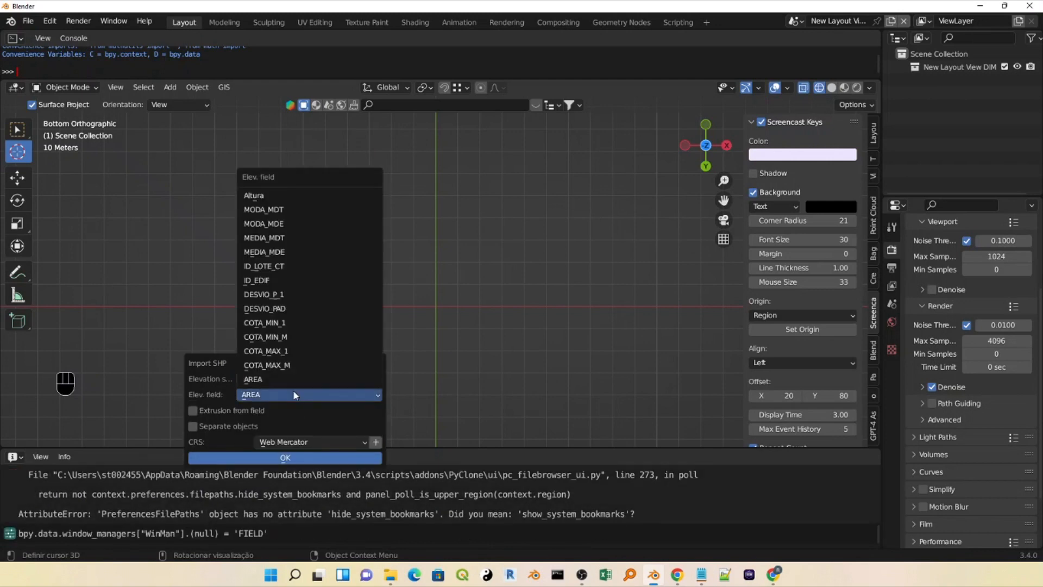
{"action": "left_click", "coordinate": [194, 413]}
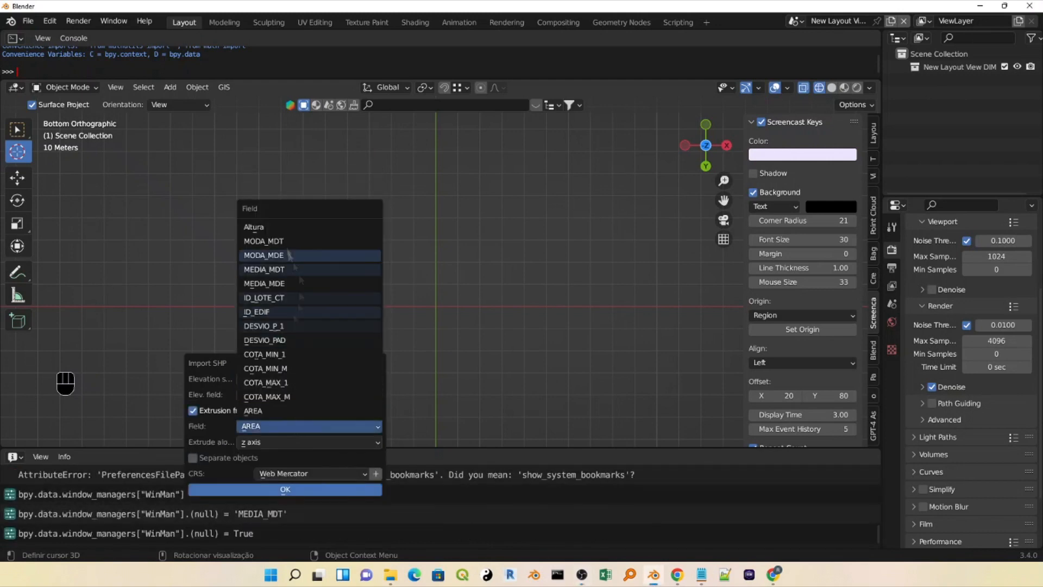
{"action": "left_click", "coordinate": [254, 226]}
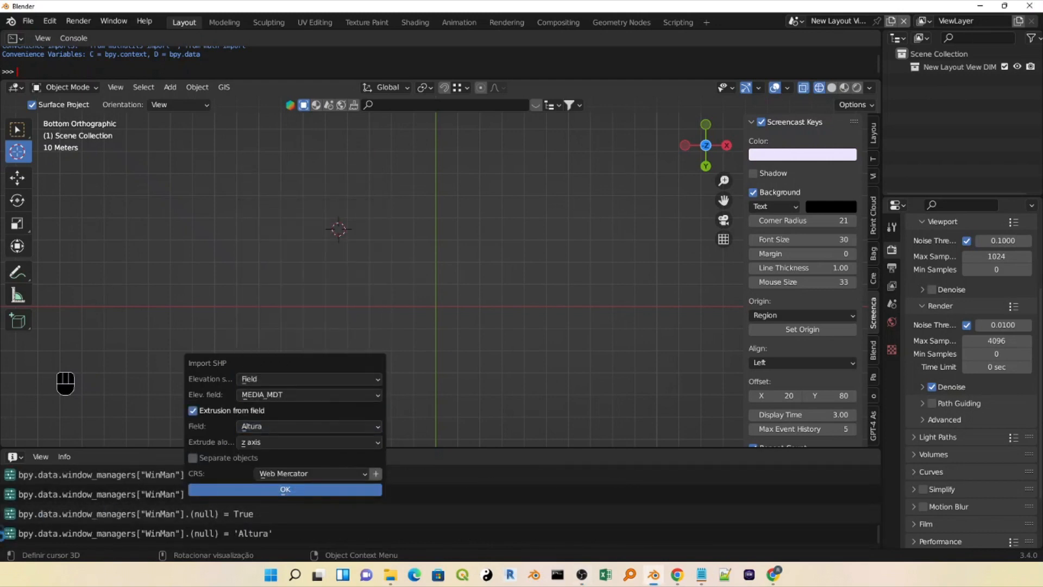
{"action": "left_click", "coordinate": [285, 489]}
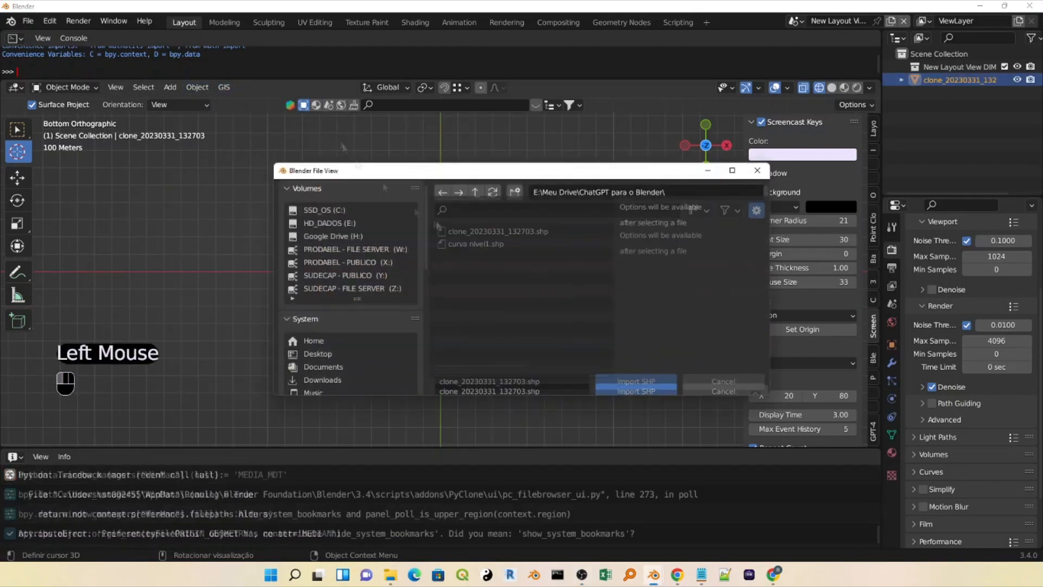
- Import the curva nivel1 contour shapefile using COTA_CURVA elevations and save the project
{"action": "left_click", "coordinate": [633, 381]}
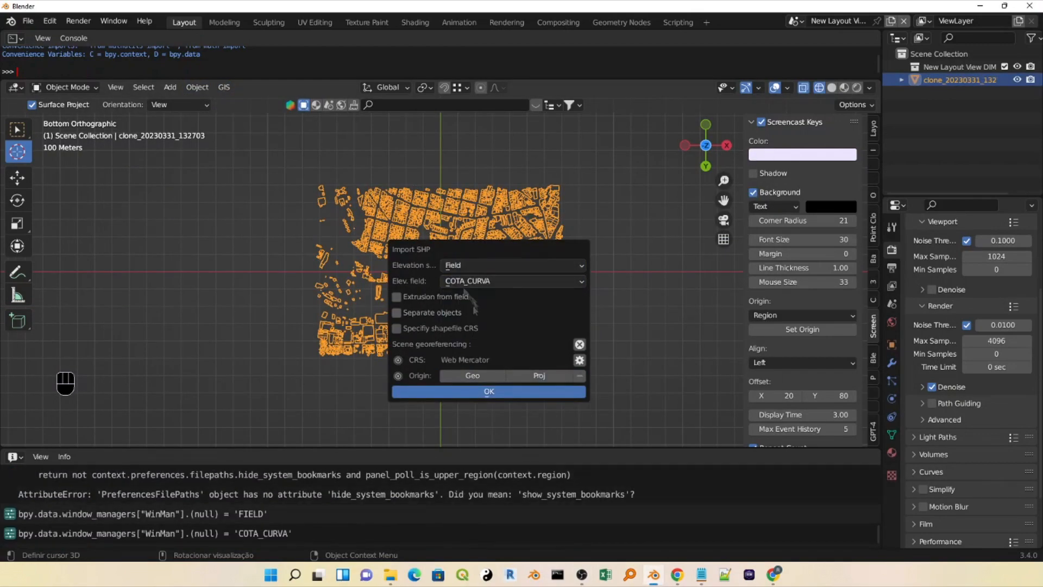
{"action": "left_click", "coordinate": [487, 391]}
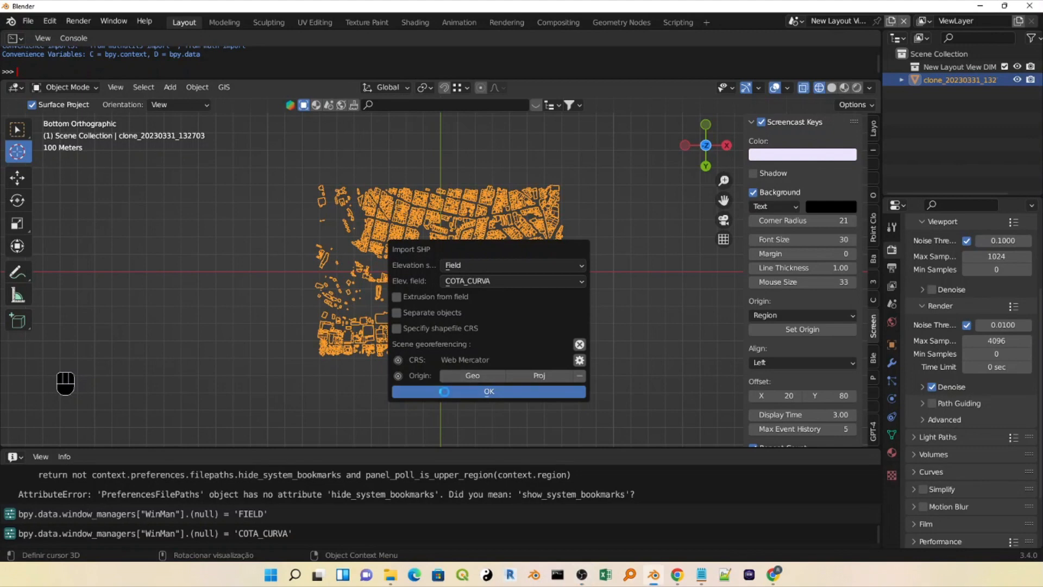
{"action": "left_click", "coordinate": [488, 390]}
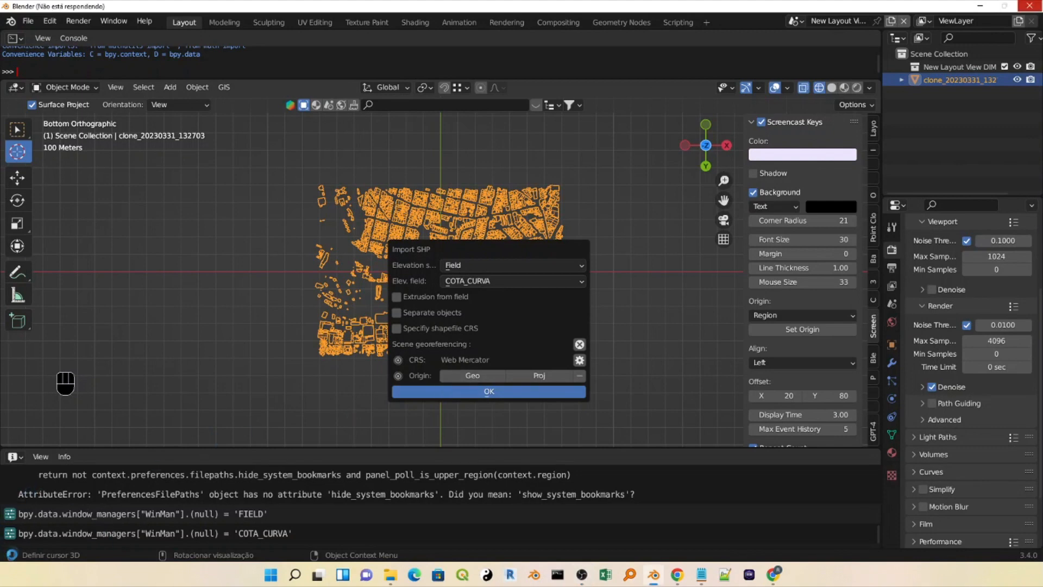
{"action": "left_click", "coordinate": [488, 391]}
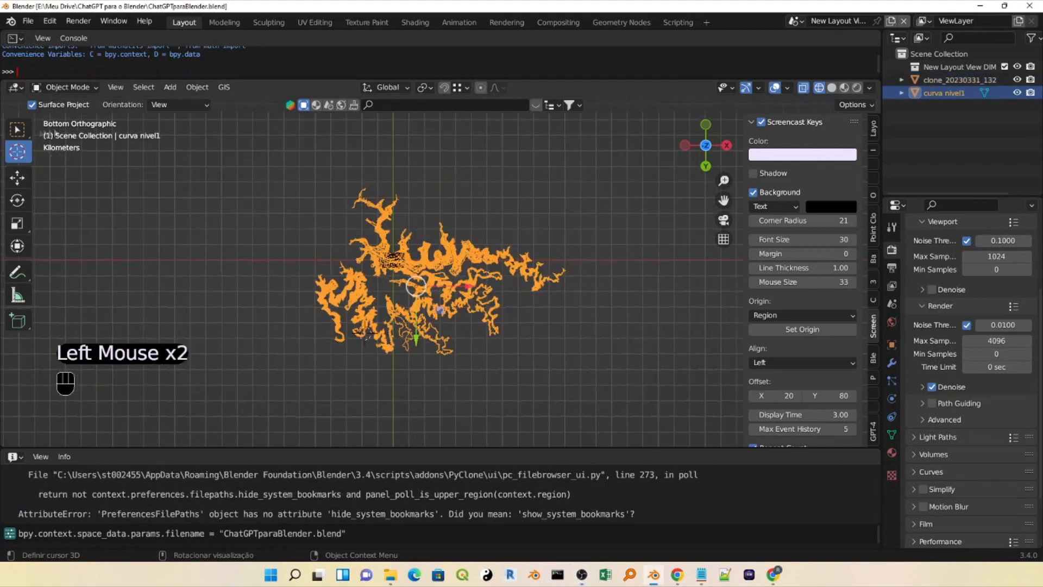
- Duplicate the contour object, then edit the terrain mesh and invert selection to the area outside the city
{"action": "key", "text": "shift+d"}
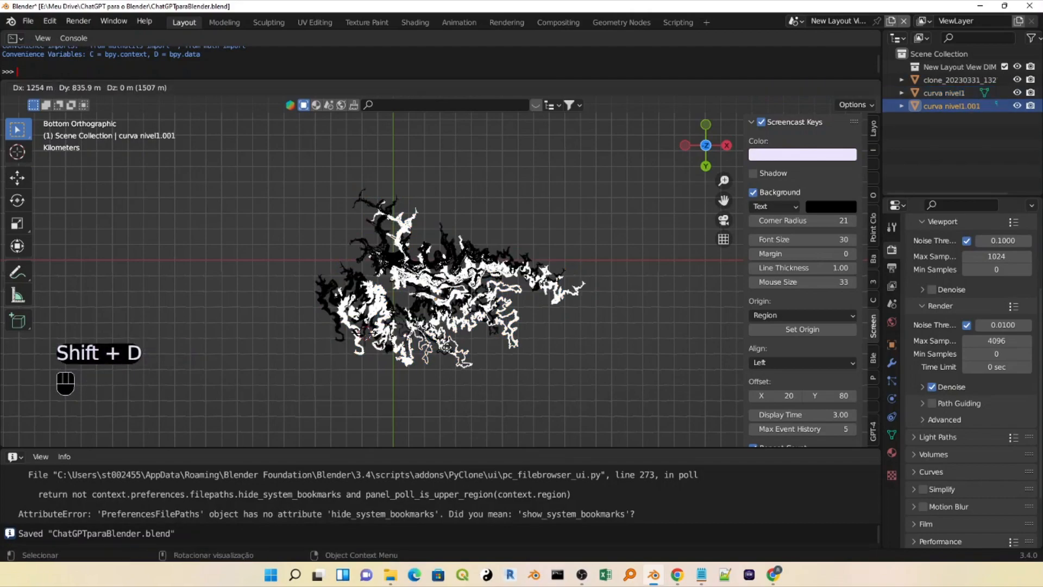
{"action": "scroll", "scroll_direction": "up", "scroll_amount": 3}
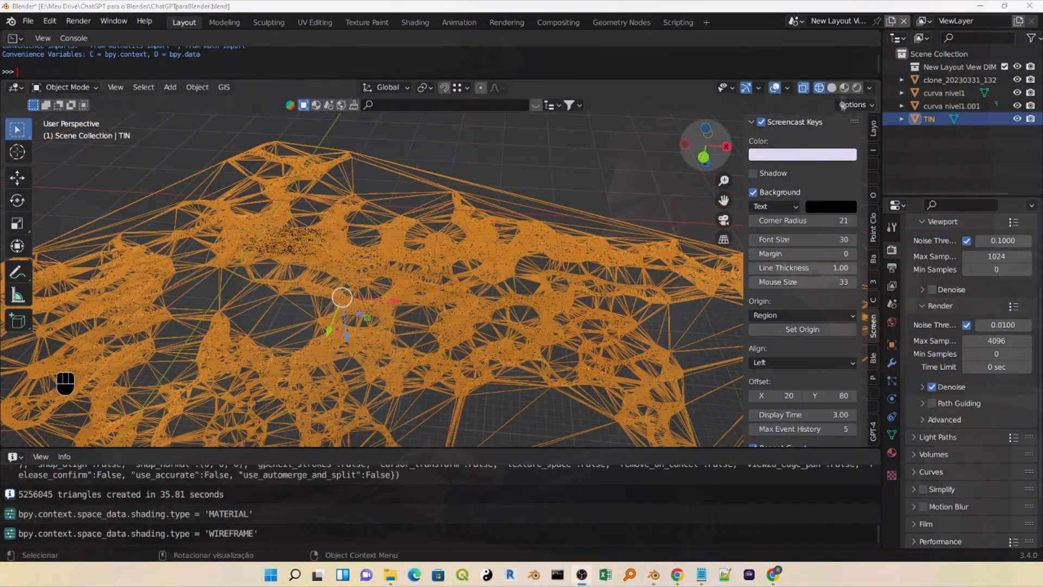
{"action": "scroll", "scroll_direction": "up", "scroll_amount": 3}
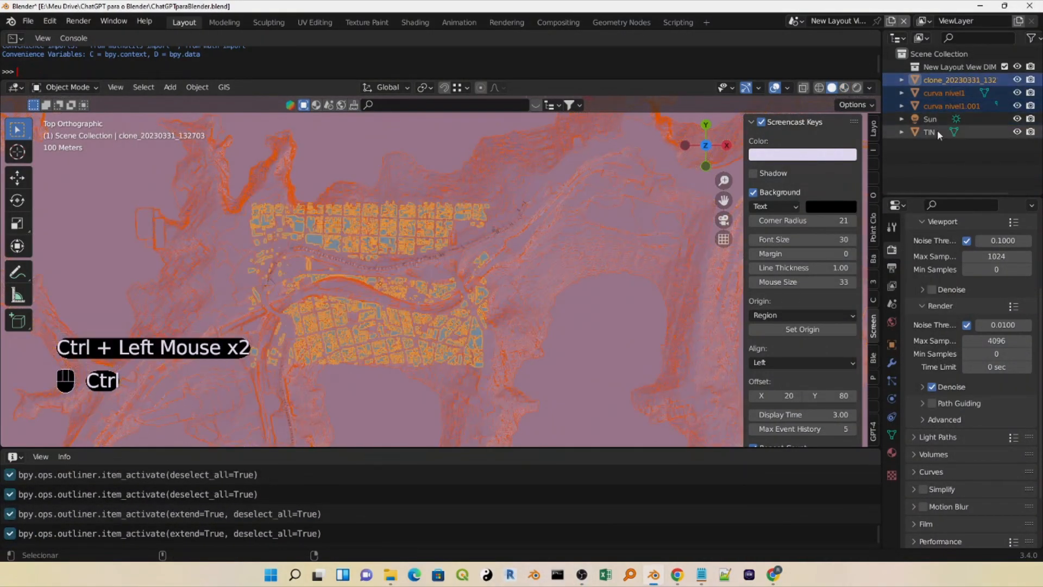
{"action": "key", "text": "Tab"}
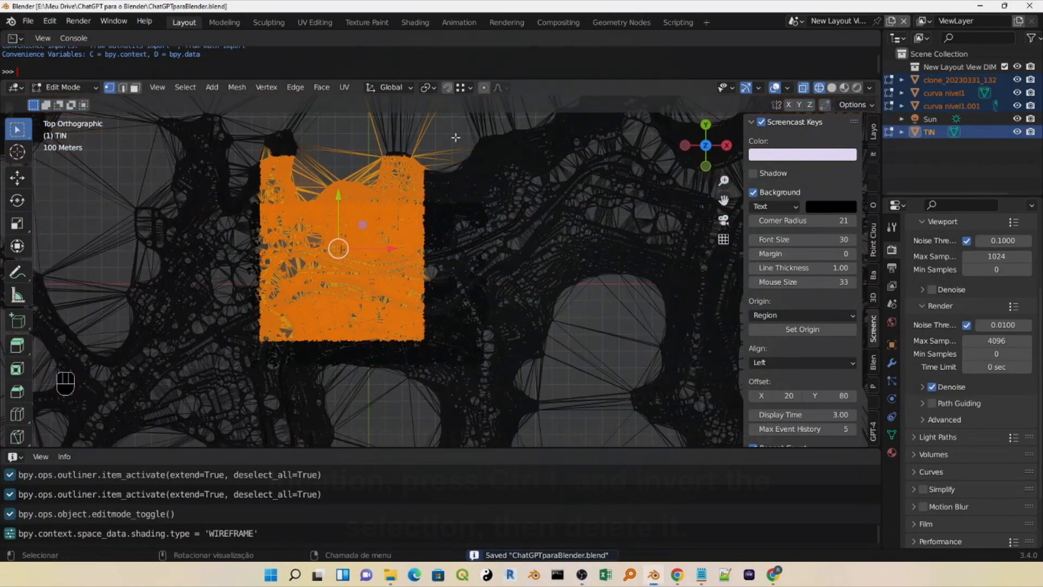
{"action": "key", "text": "ctrl+i"}
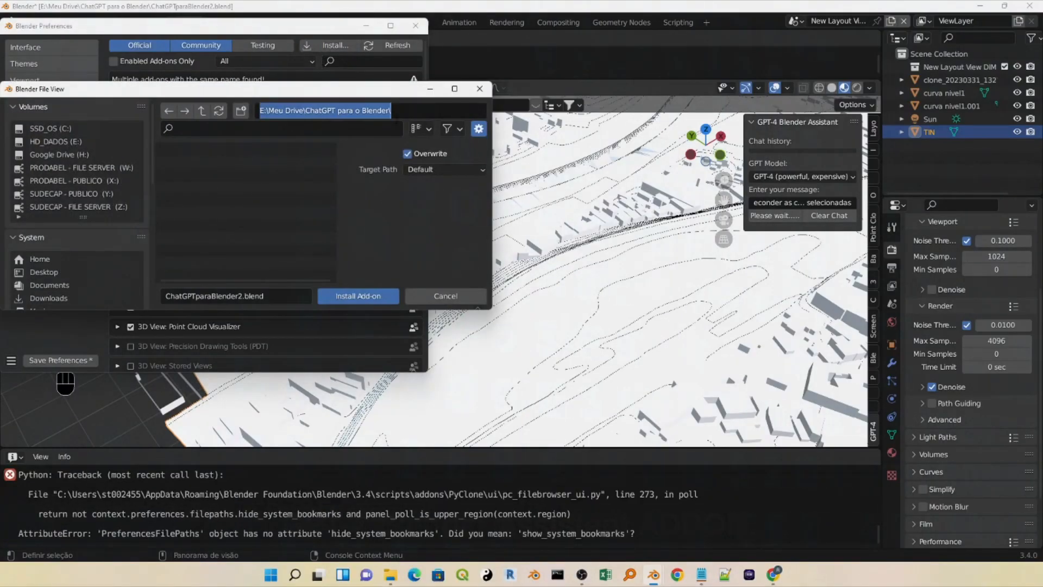
- Install BlenderGPT-main.zip from Downloads and switch the assistant to GPT-3.5 Turbo
{"action": "left_click", "coordinate": [49, 298]}
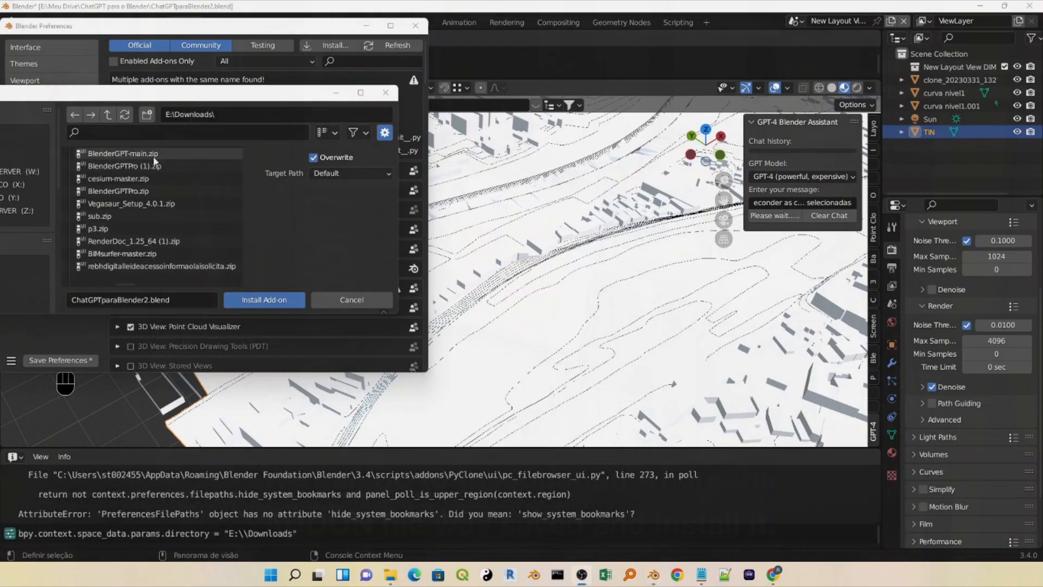
{"action": "left_click", "coordinate": [263, 299]}
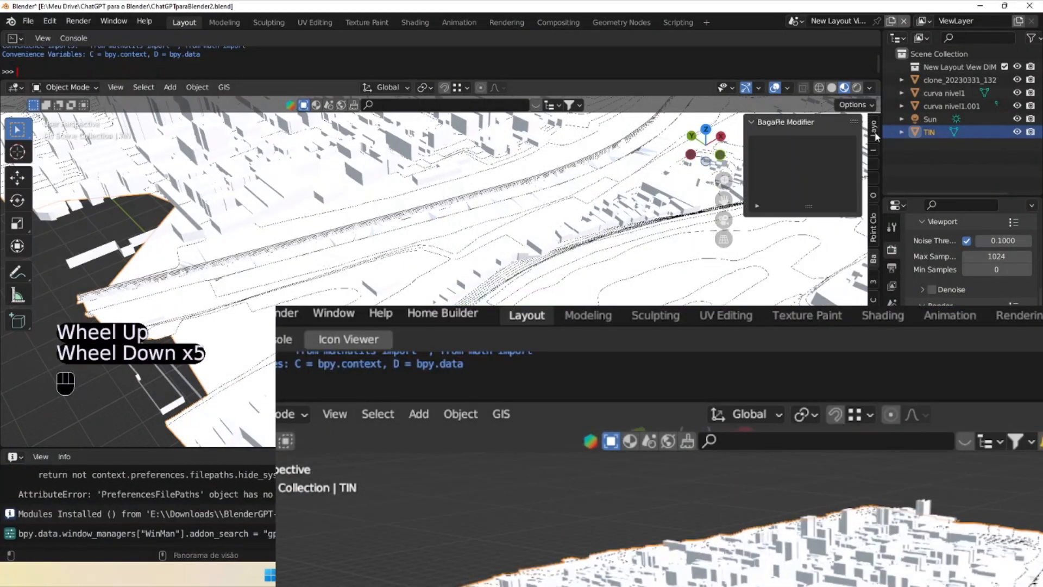
{"action": "left_click", "coordinate": [801, 177]}
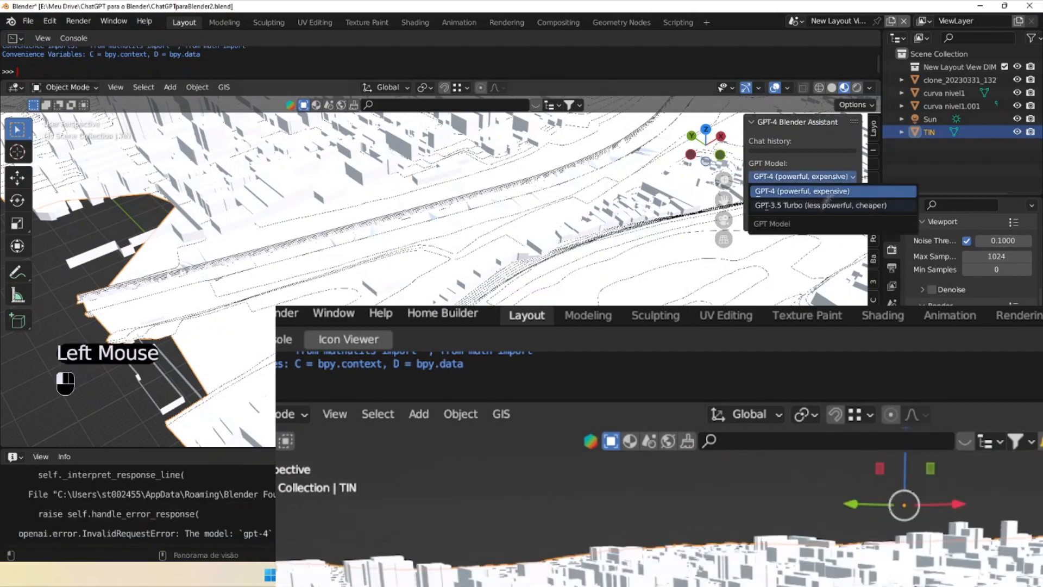
{"action": "left_click", "coordinate": [801, 191]}
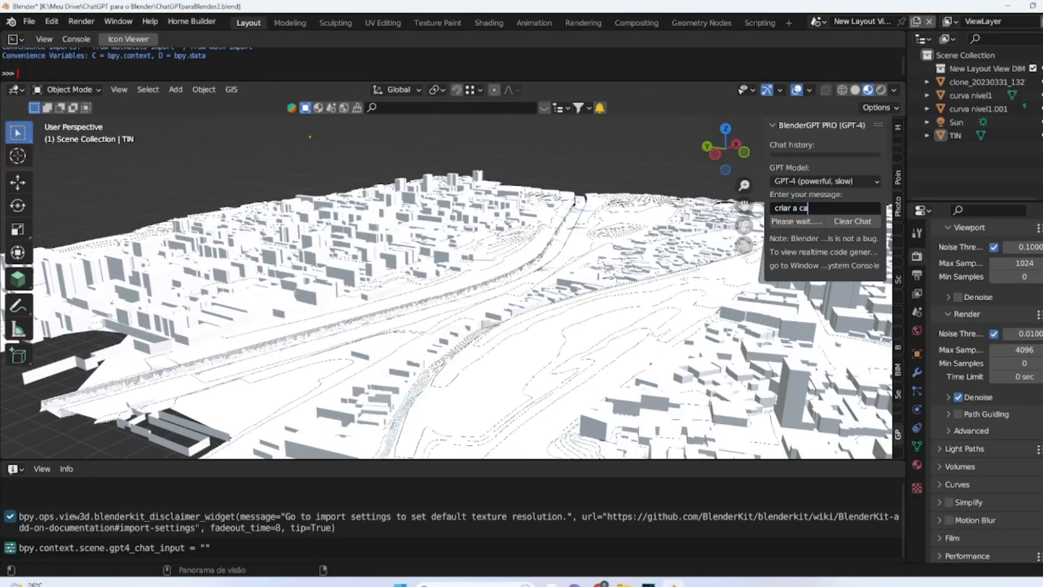
- Write the prompt 'criar o material marron' asking for a brown material on the TIN layer
{"action": "type", "text": "criar o"}
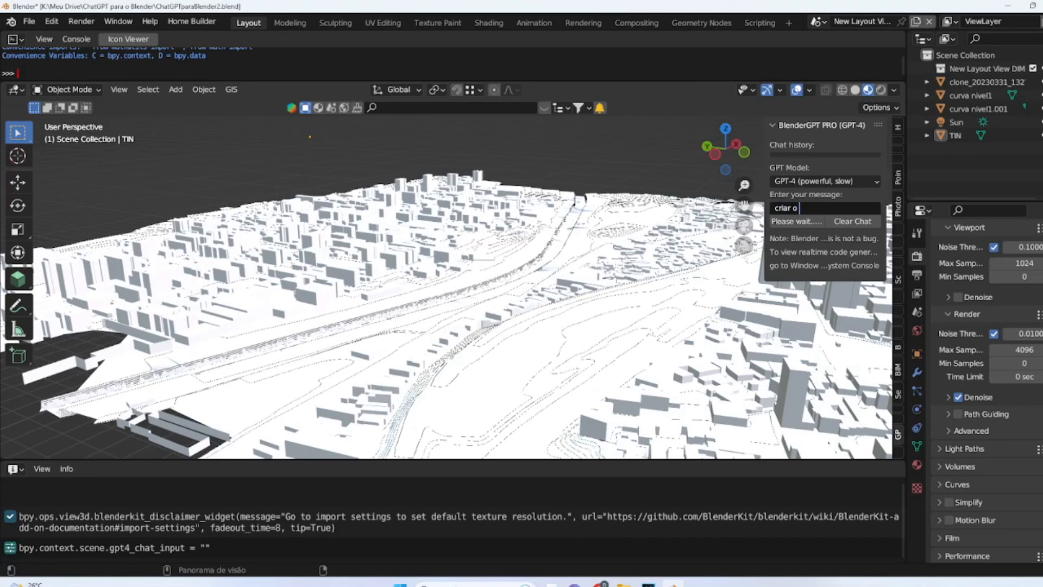
{"action": "type", "text": "material marron"}
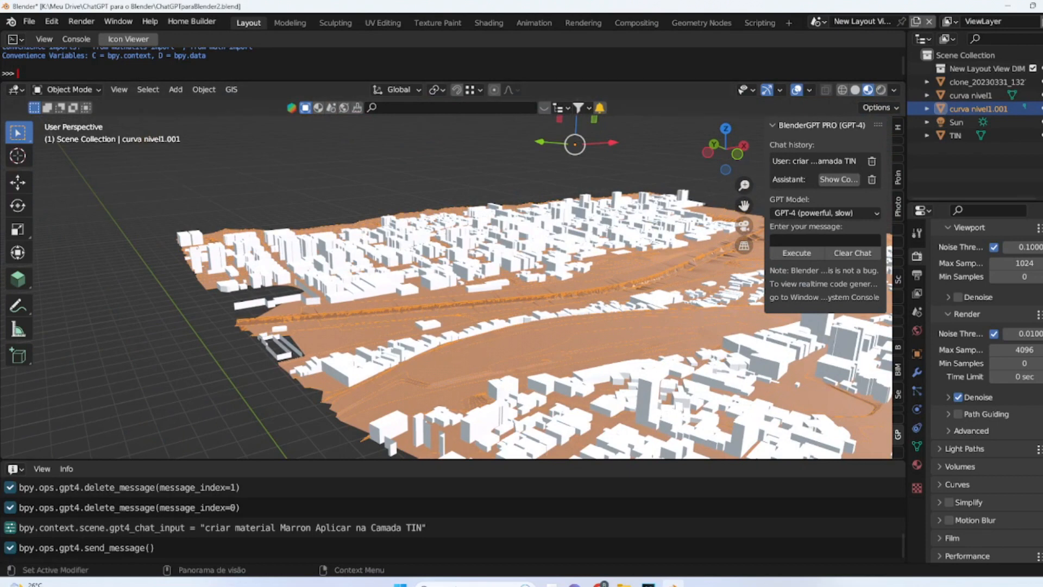
- Select clone_20230331_132703 and send the prompt renaming it to edificacao
{"action": "left_click", "coordinate": [956, 135]}
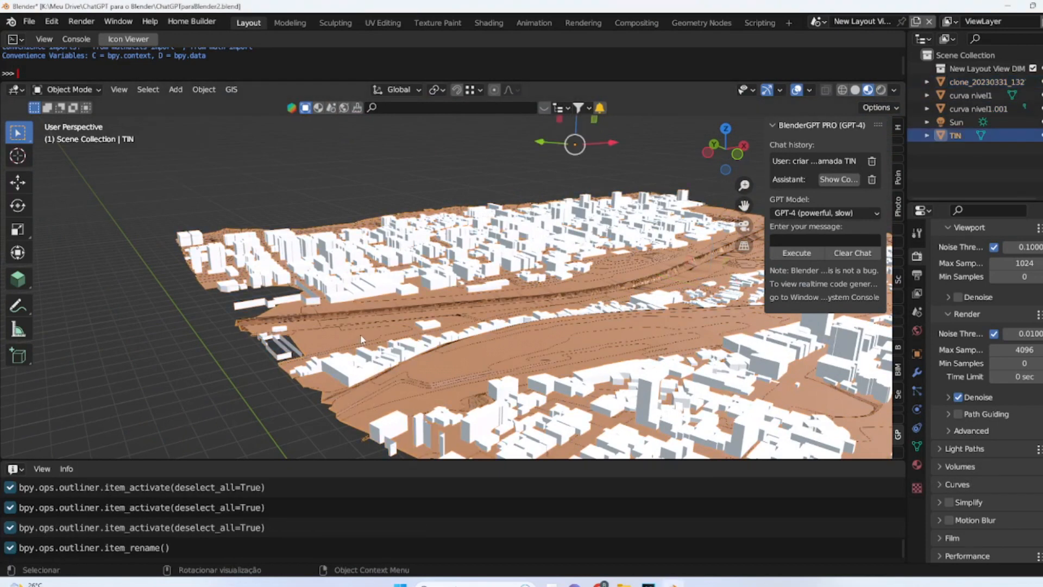
{"action": "left_click", "coordinate": [989, 82]}
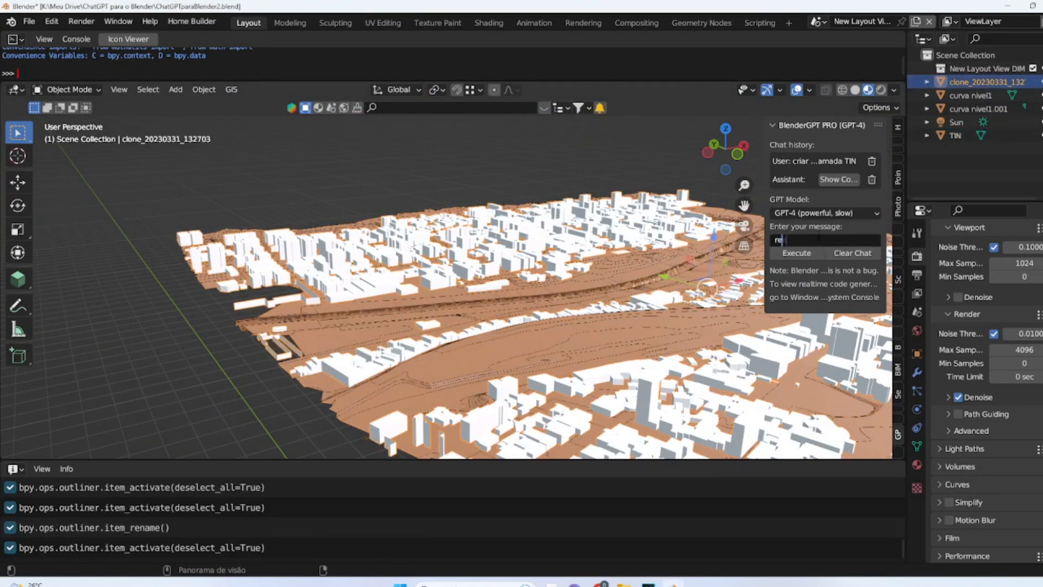
{"action": "type", "text": "renomear a camda"}
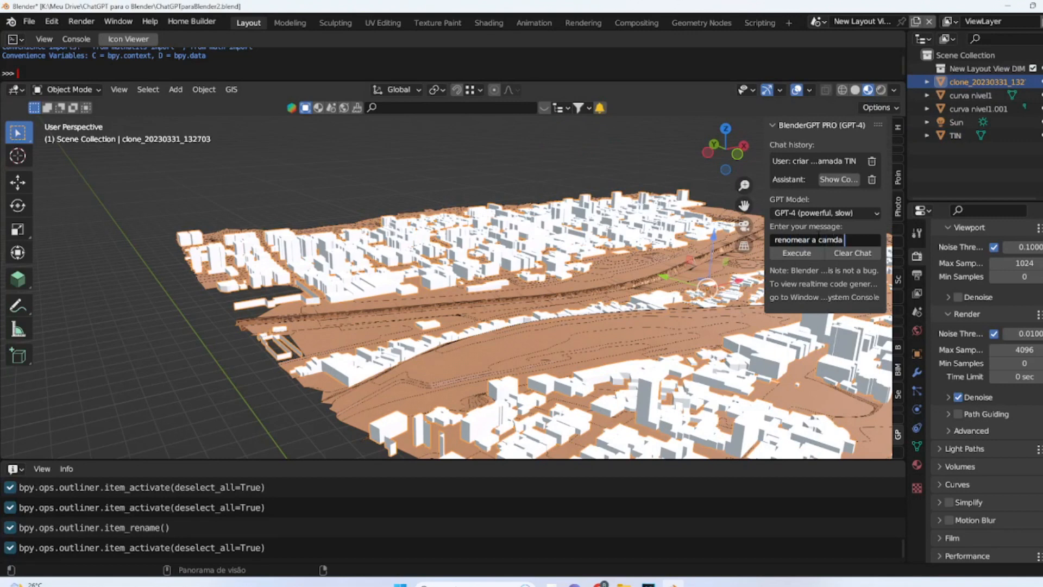
{"action": "type", "text": "clone_20230331_132703 par"}
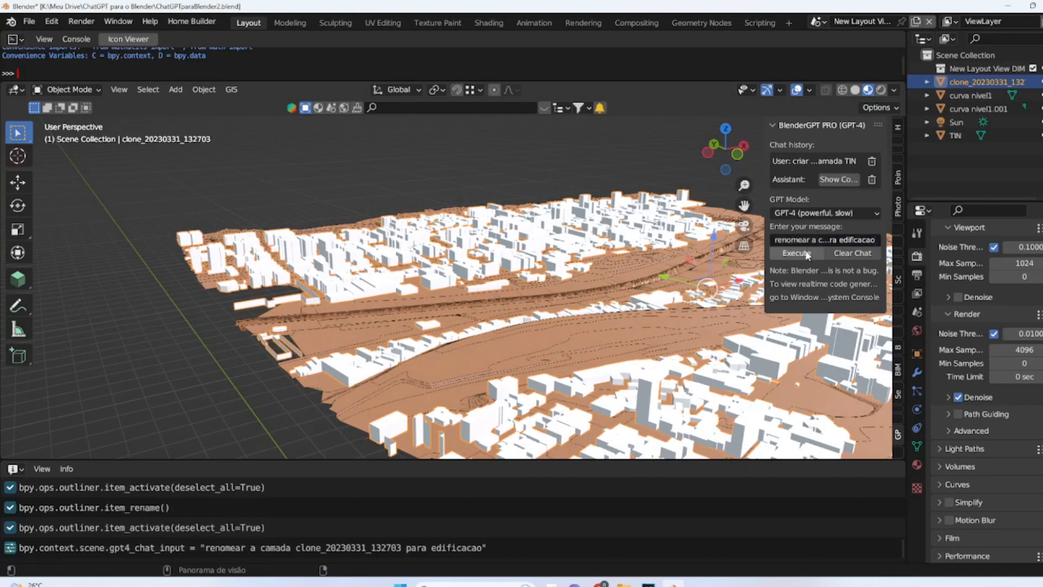
{"action": "left_click", "coordinate": [797, 253]}
{"action": "type", "text": "SEPARA"}
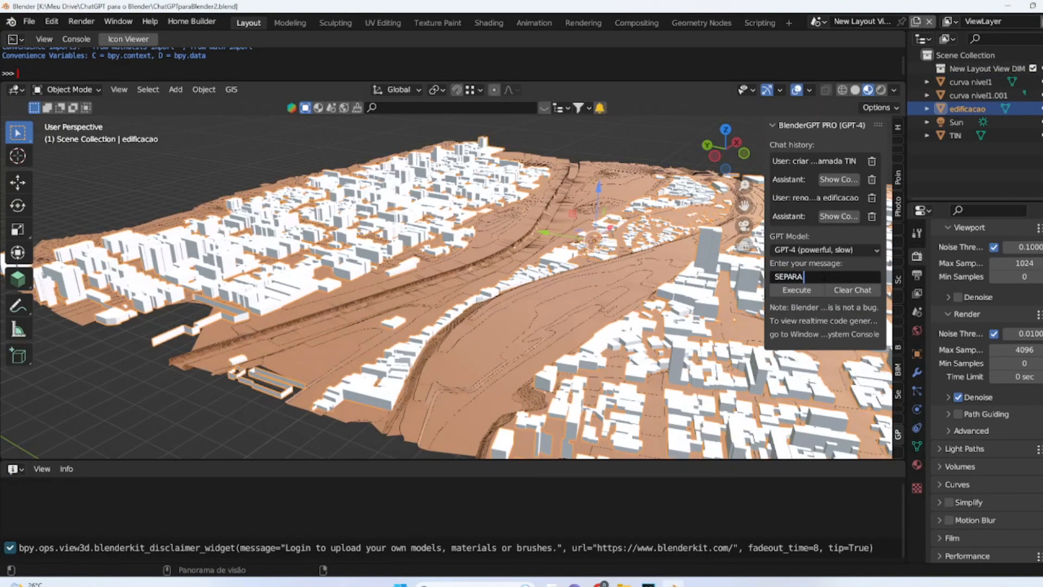
- Run the prompt separating edificacao elements, then the one colouring buildings randomly
{"action": "type", "text": "TOS DA CAMADA ED"}
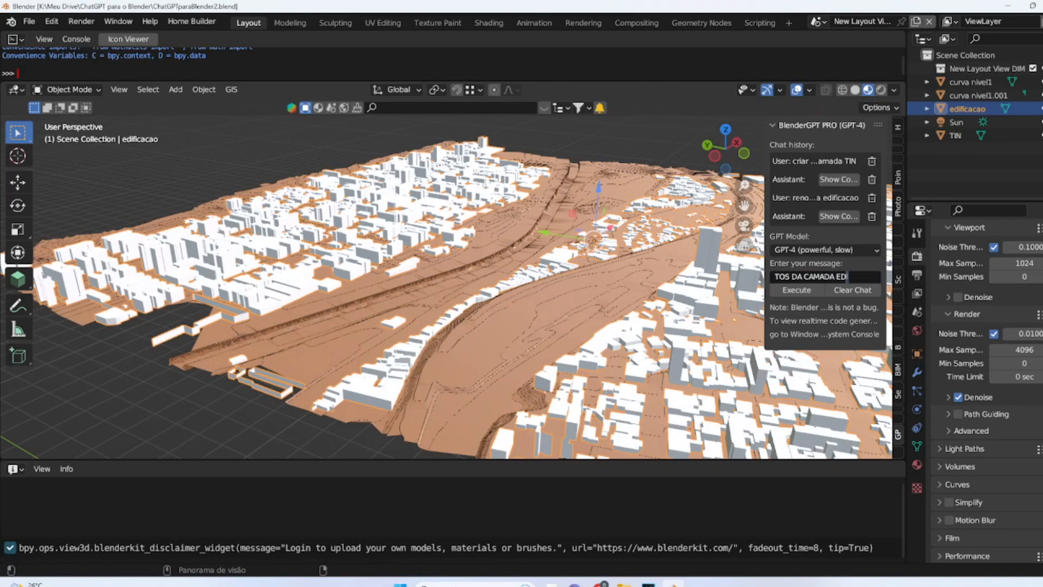
{"action": "left_click", "coordinate": [797, 289]}
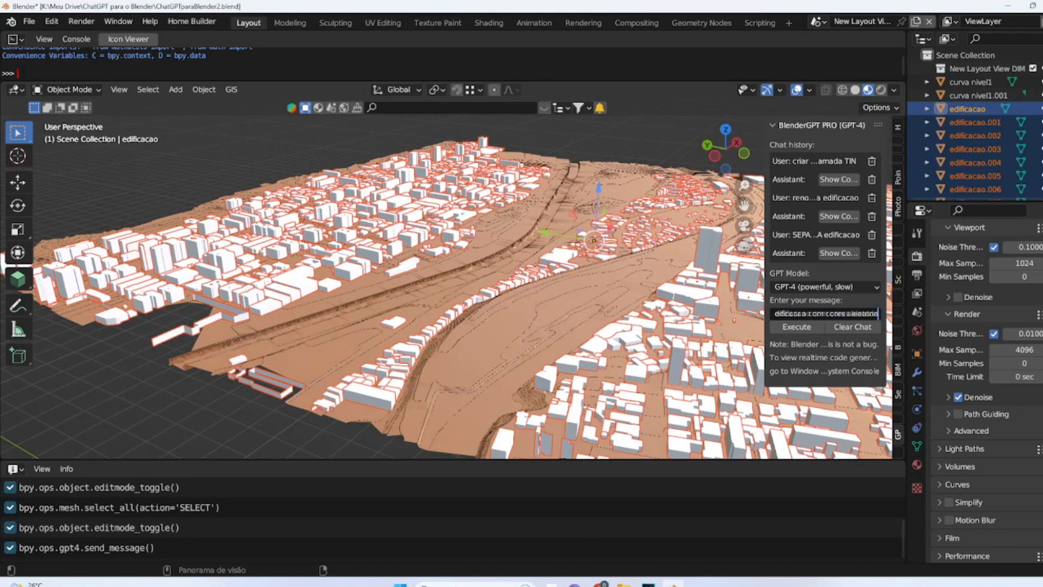
{"action": "left_click", "coordinate": [795, 327]}
{"action": "type", "text": "selecionar todos os element"}
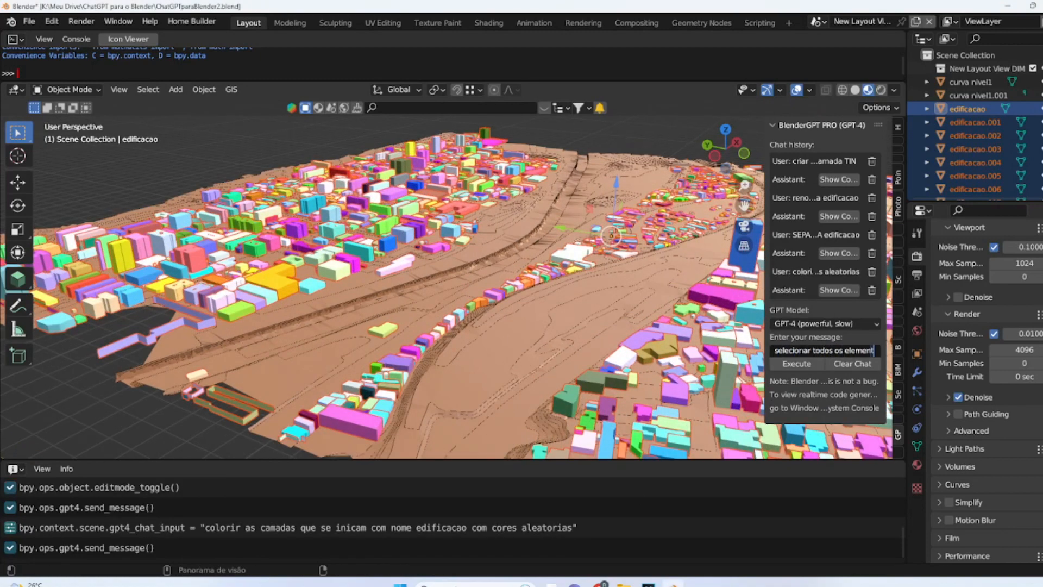
- Write the prompt asking to select the TIN layer vertices near the edificacao buildings
{"action": "type", "text": "rticais da camada que se"}
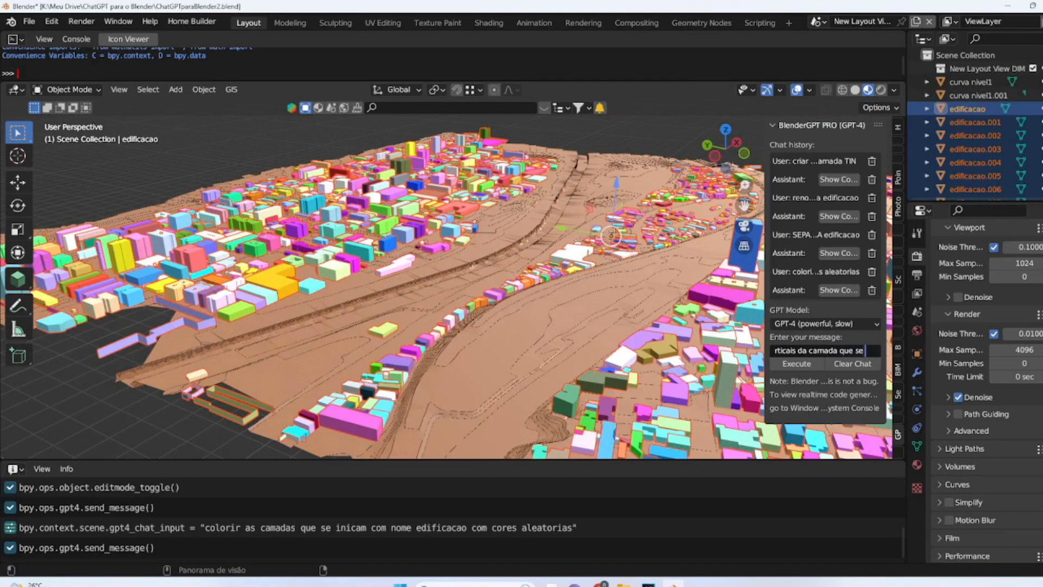
{"action": "type", "text": "com edificao e inserir porta"}
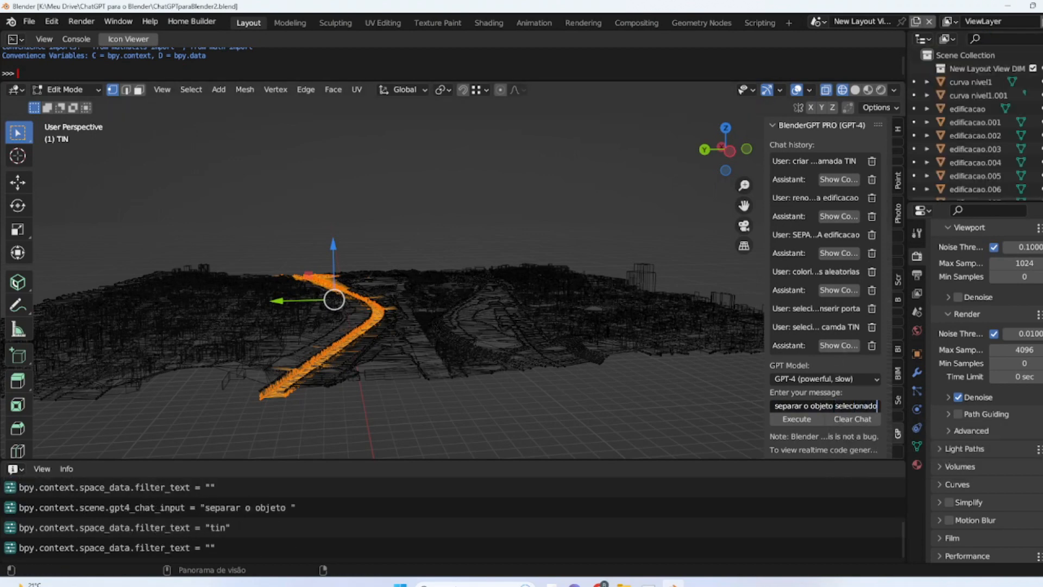
- Separate the selected strip into its own object and apply a blue material via 'aplicar cor azul'
{"action": "left_click", "coordinate": [796, 418]}
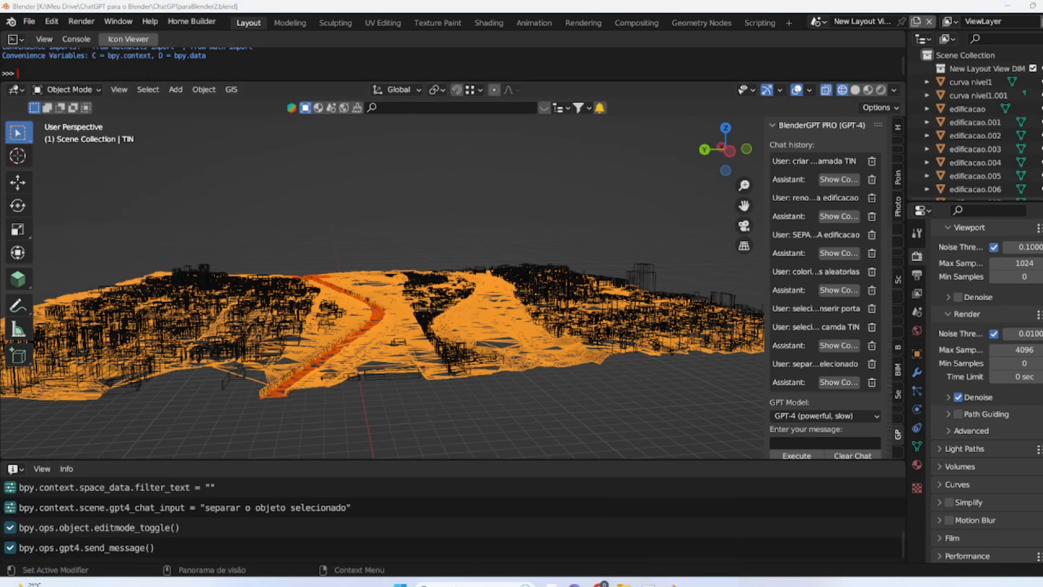
{"action": "type", "text": "aplicar cor azul"}
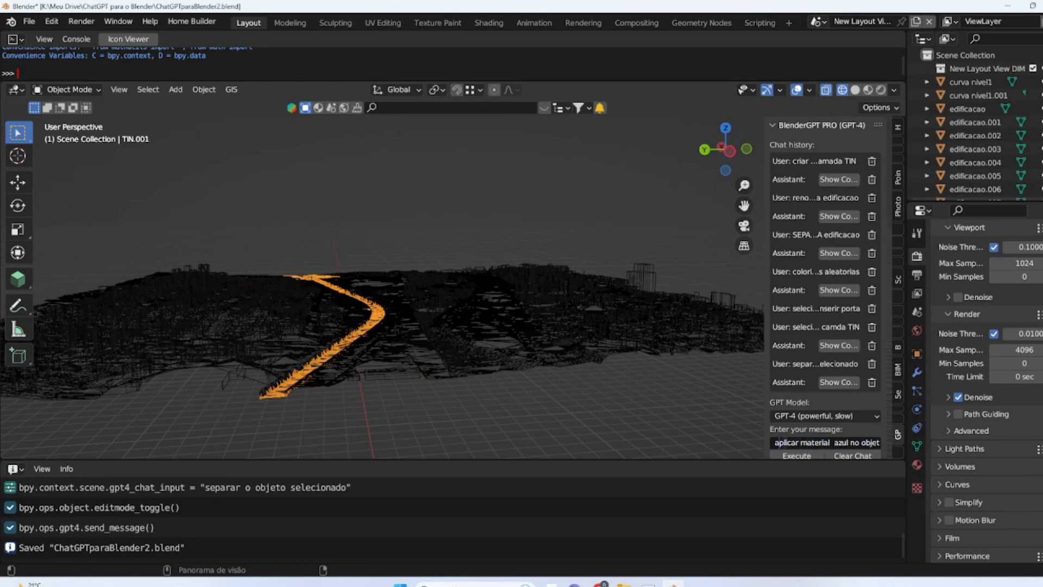
{"action": "left_click", "coordinate": [795, 456]}
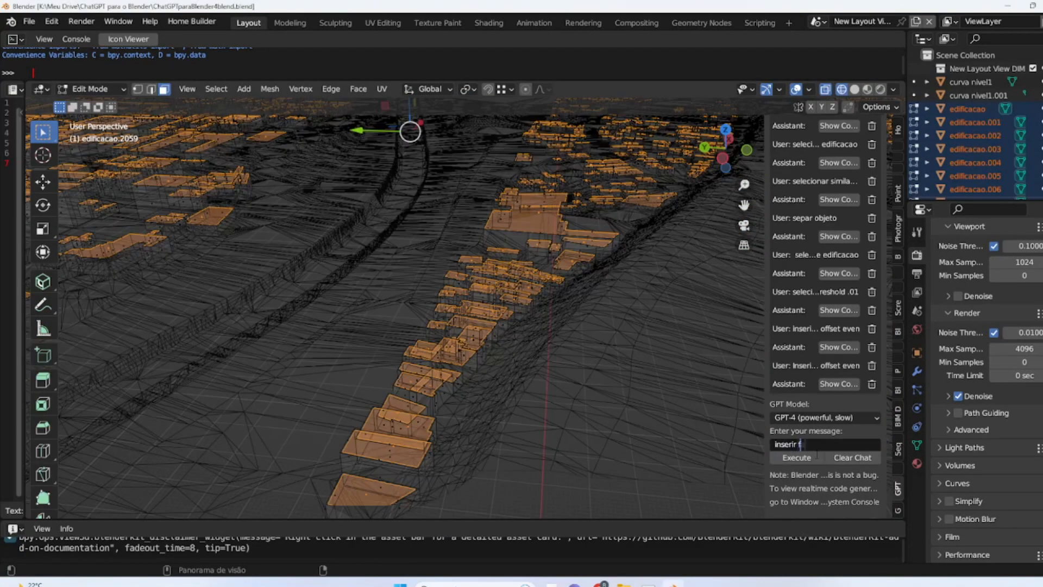
- Run the 0.30 m inset-faces request on the edificacao buildings and view the scene in Material Preview
{"action": "left_click", "coordinate": [796, 457]}
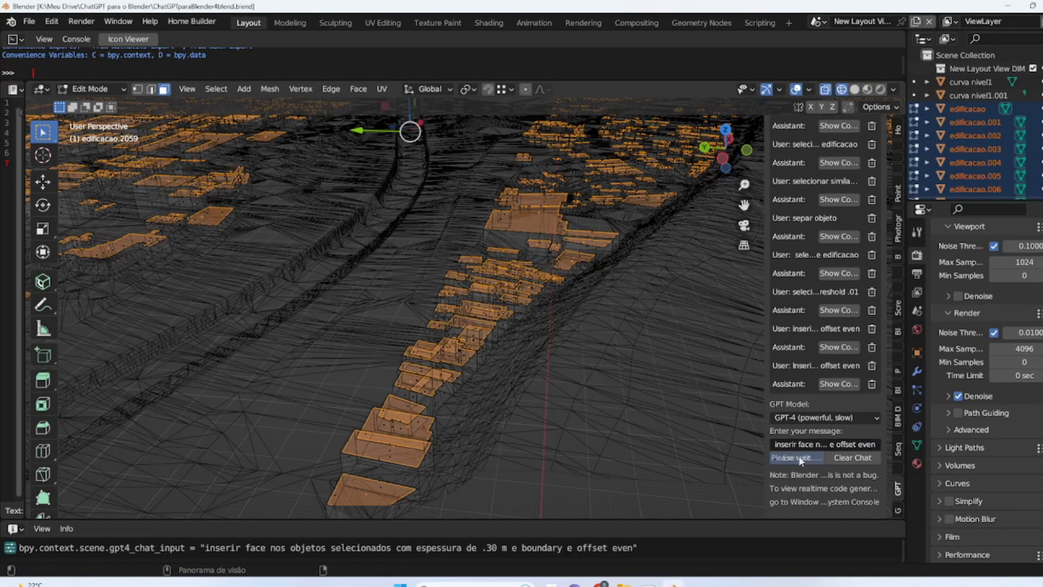
{"action": "left_click", "coordinate": [796, 458]}
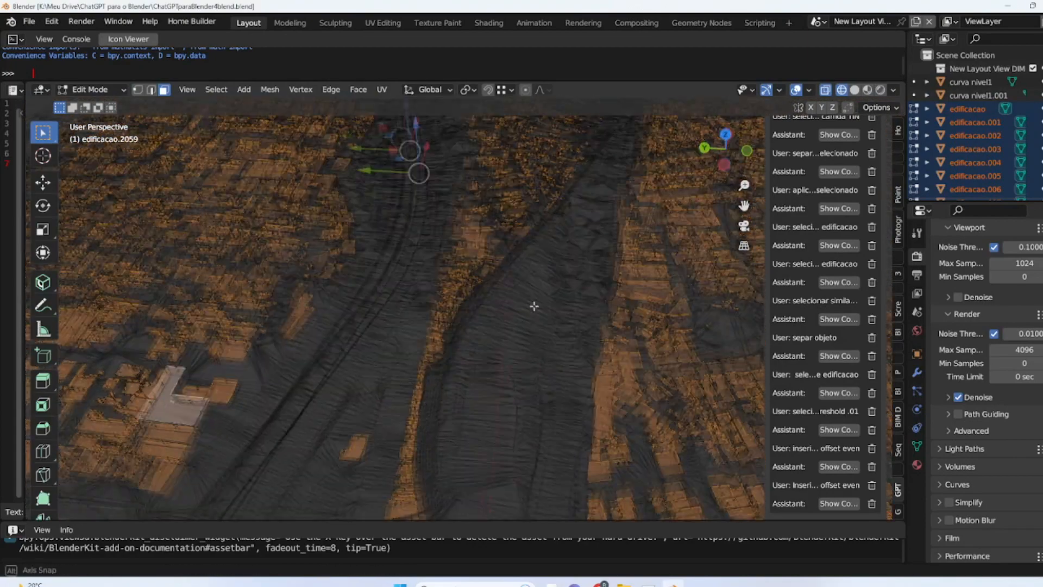
{"action": "left_click", "coordinate": [854, 90]}
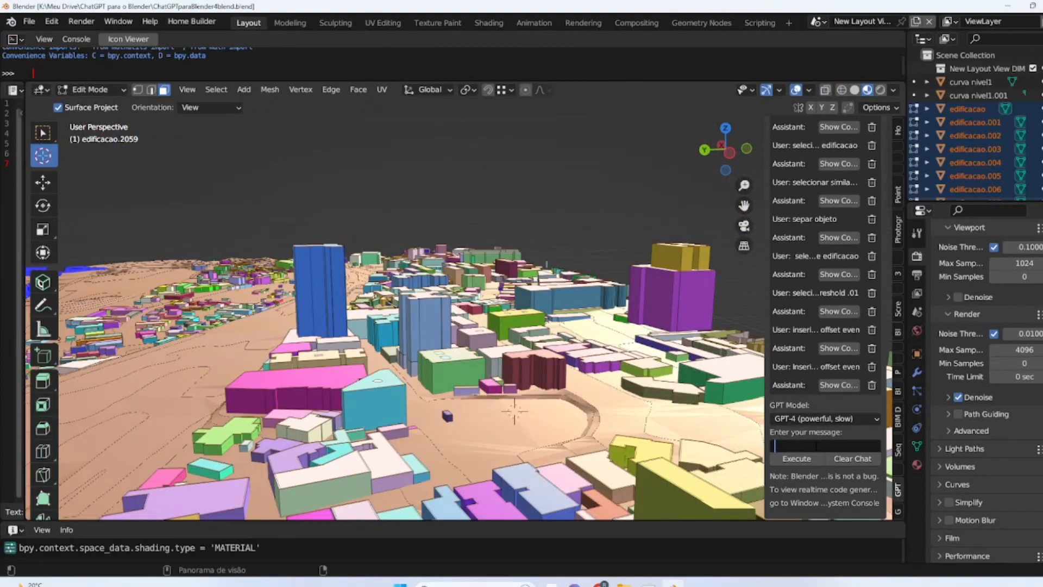
- Ask BlenderGPT 'inserir uma torre de 70 m no' cursor and execute it to add the tower
{"action": "type", "text": "inserir uma torre de"}
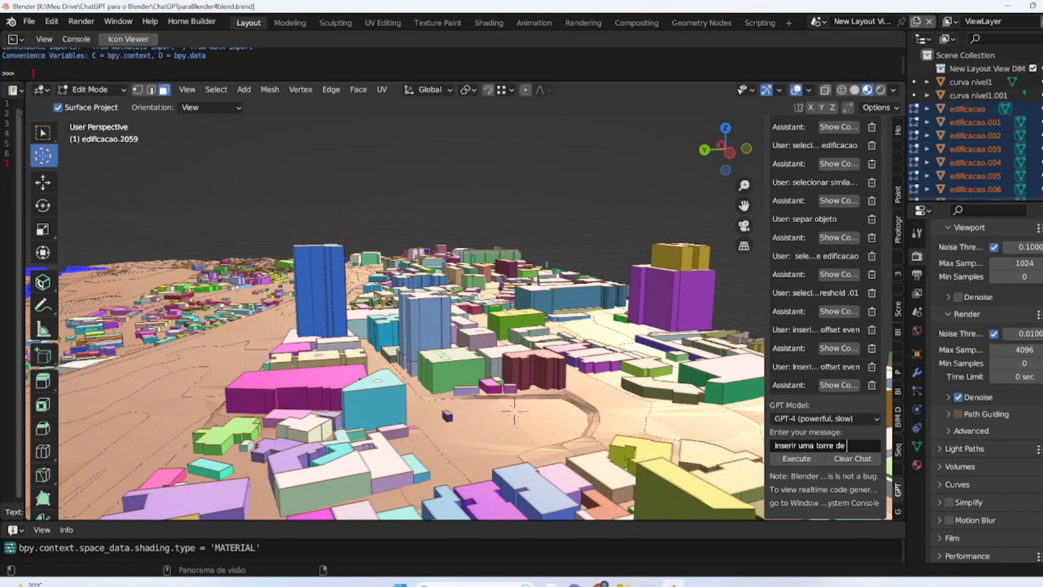
{"action": "type", "text": "70 m no"}
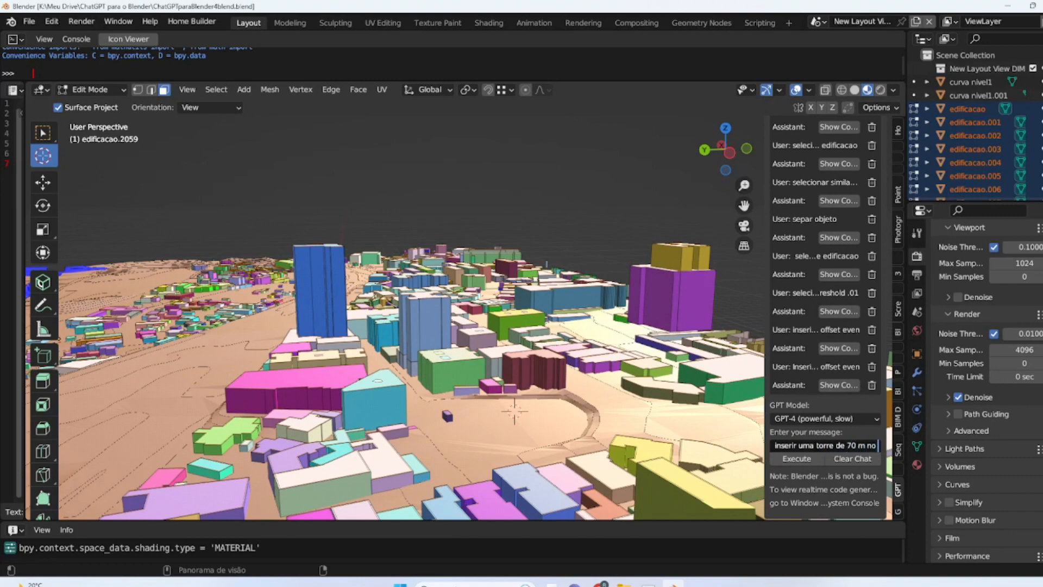
{"action": "left_click", "coordinate": [795, 458]}
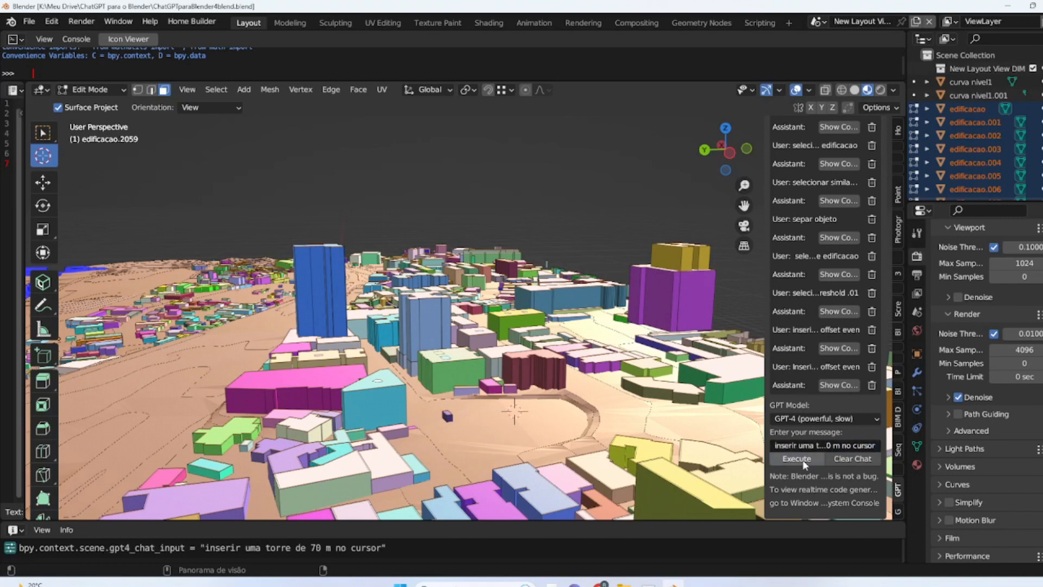
{"action": "left_click", "coordinate": [795, 459]}
{"action": "type", "text": "insrir um car"}
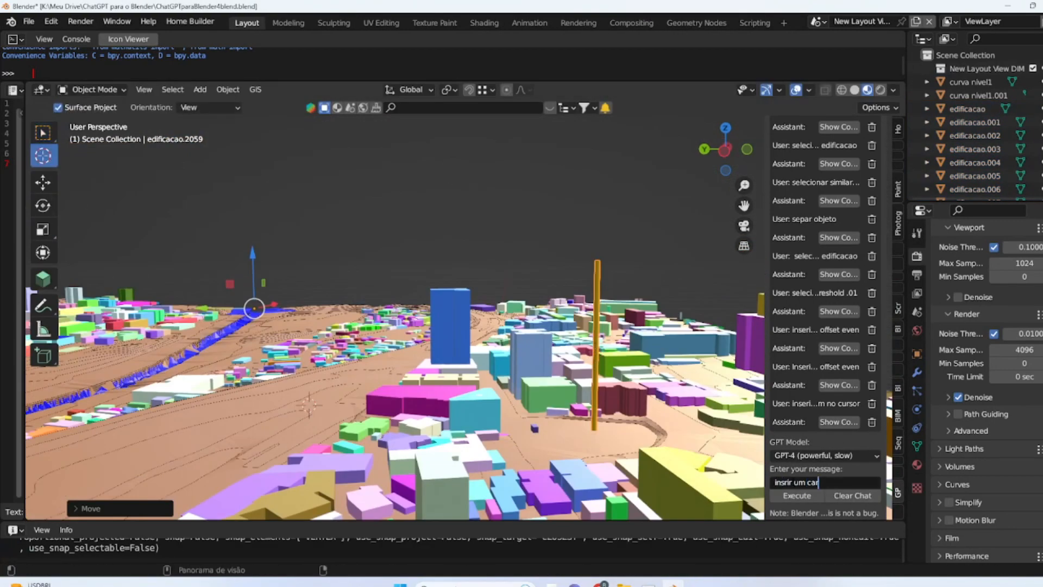
- Execute the camera request creating Camera.001 keyed over frames 1–100, then view the Animation workspace
{"action": "left_click", "coordinate": [795, 495]}
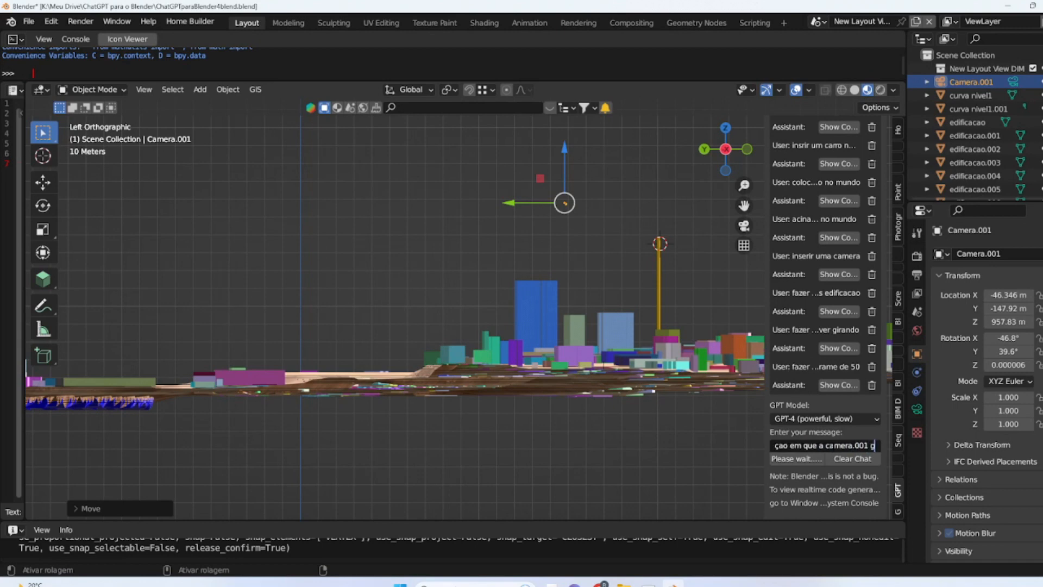
{"action": "left_click", "coordinate": [530, 21]}
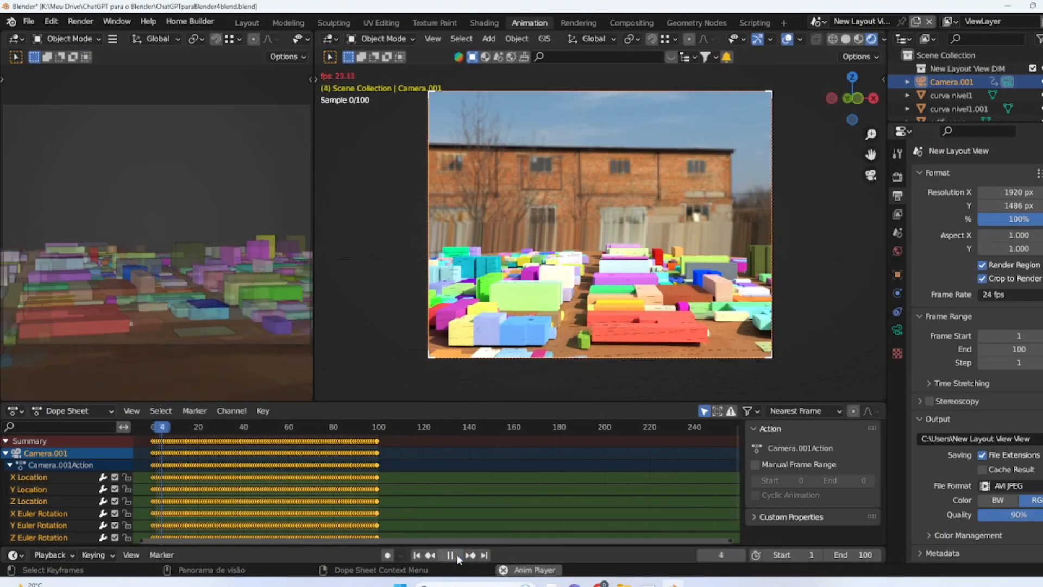
- Play the Camera.001 flythrough, pause at frame 70, resume and stop at frame 91
{"action": "left_click", "coordinate": [449, 555]}
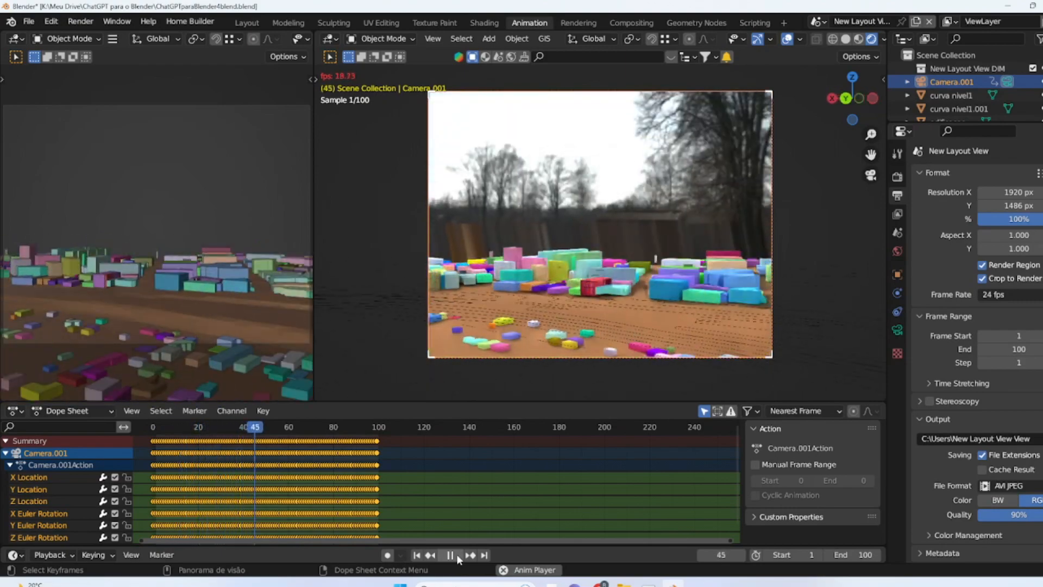
{"action": "left_click", "coordinate": [450, 555]}
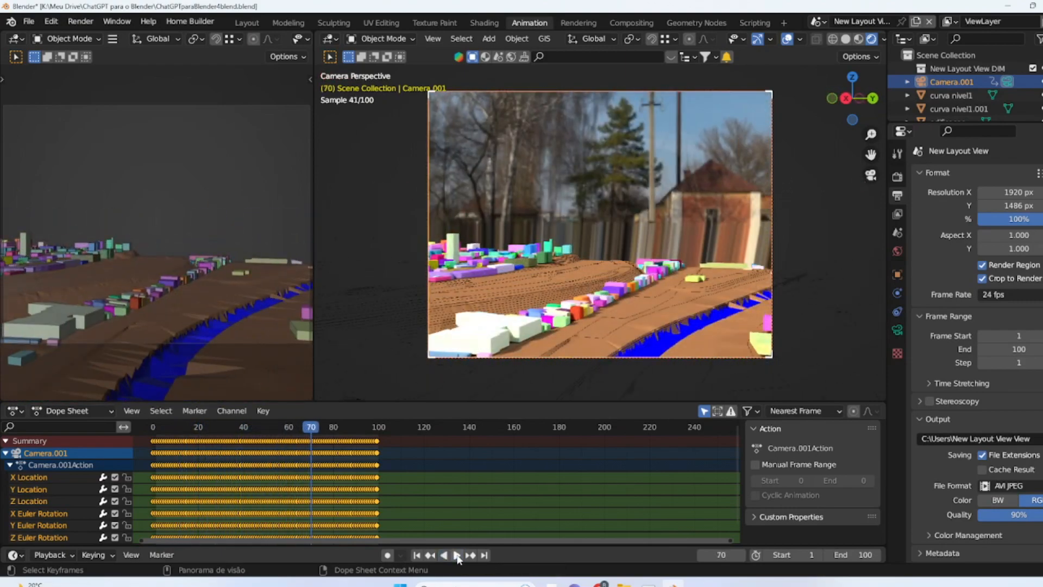
{"action": "left_click", "coordinate": [458, 555]}
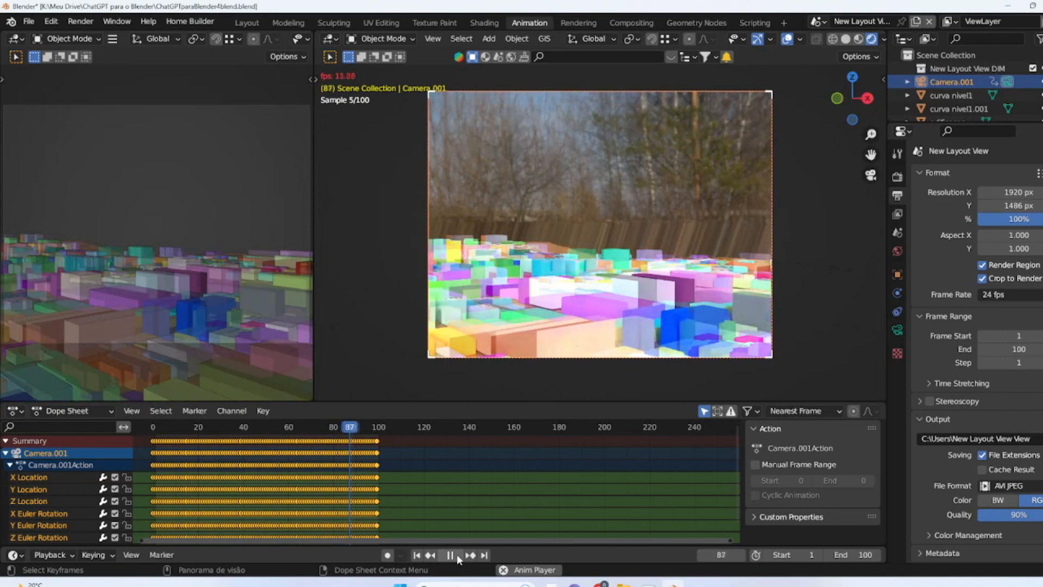
{"action": "left_click", "coordinate": [449, 555]}
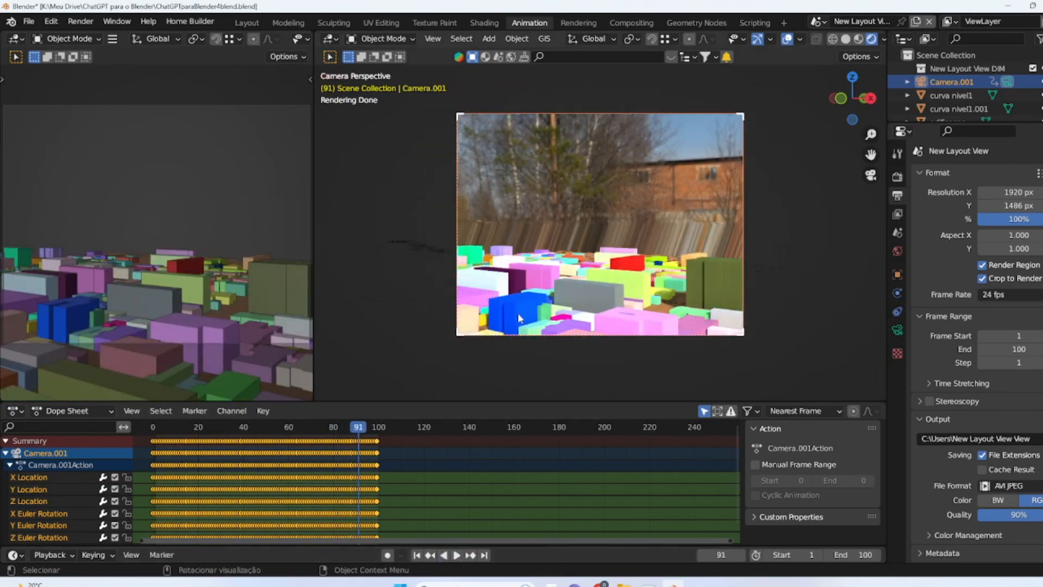